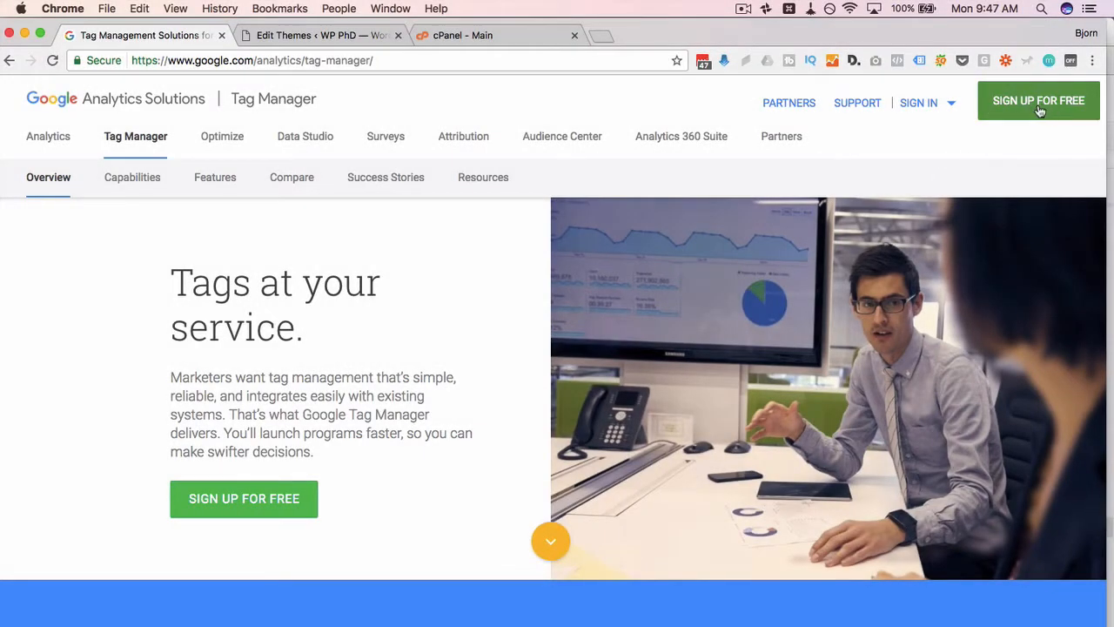
# Enter the Tag Manager accounts home listing the LaunchTimeMedia account and wpdoneforyou.com container.
pyautogui.click(1037, 100)
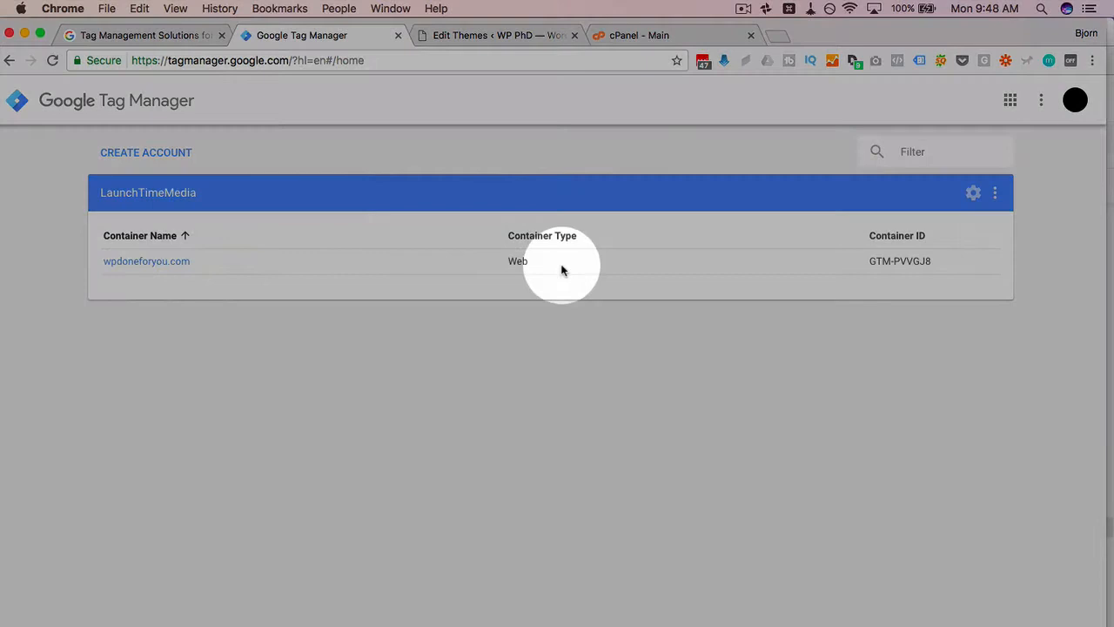
pyautogui.moveTo(147, 153)
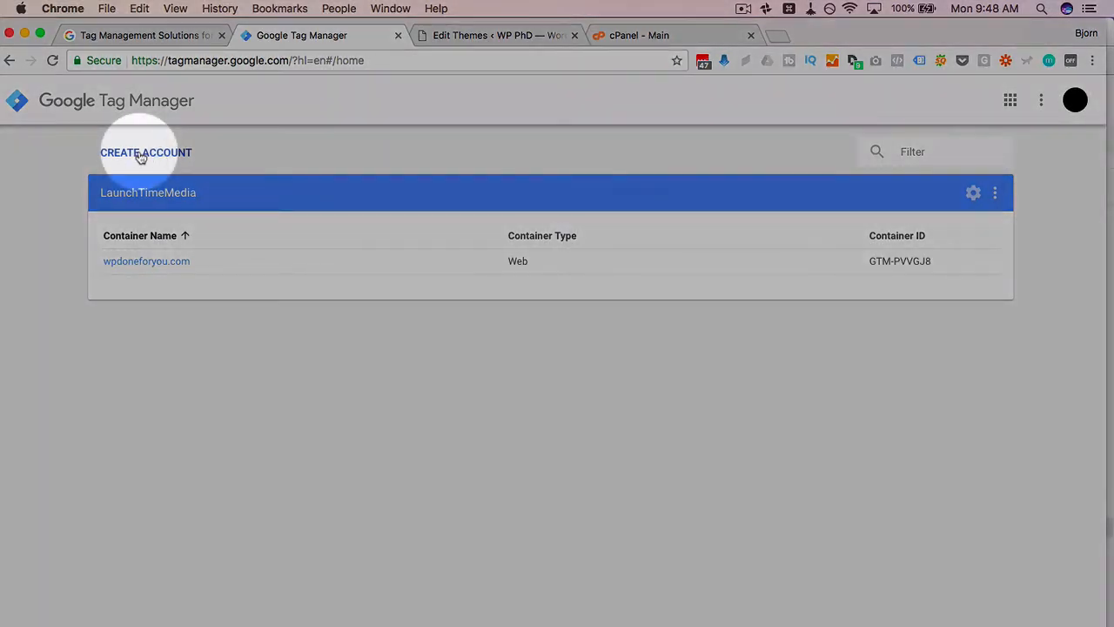
# Start a new account named WP-PHD.com and continue to container setup.
pyautogui.click(147, 151)
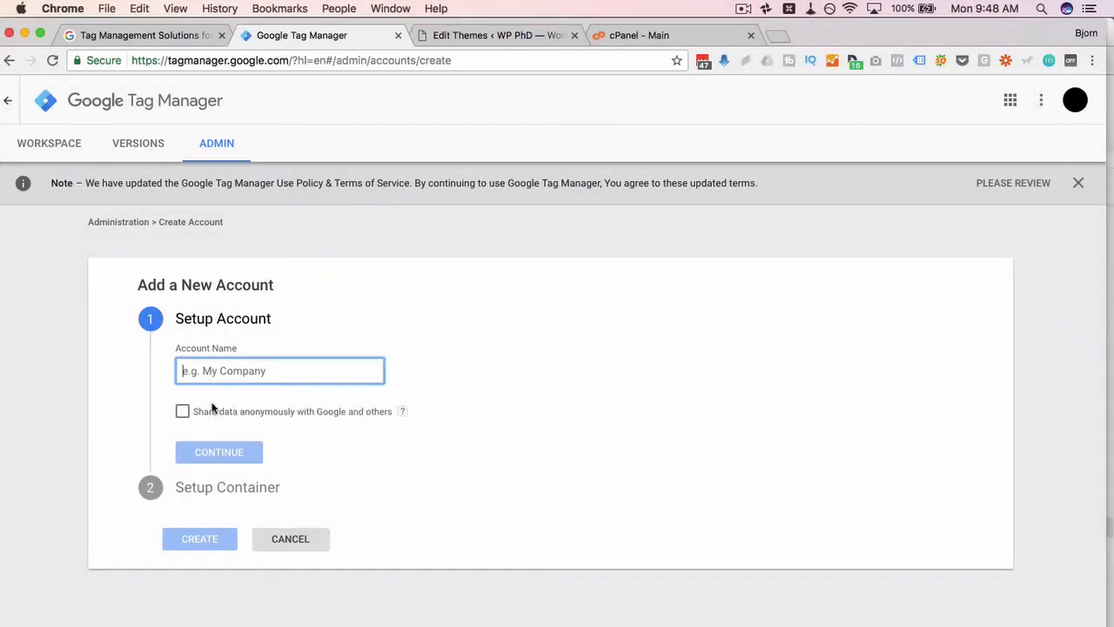
pyautogui.write('WP-PHD.com')
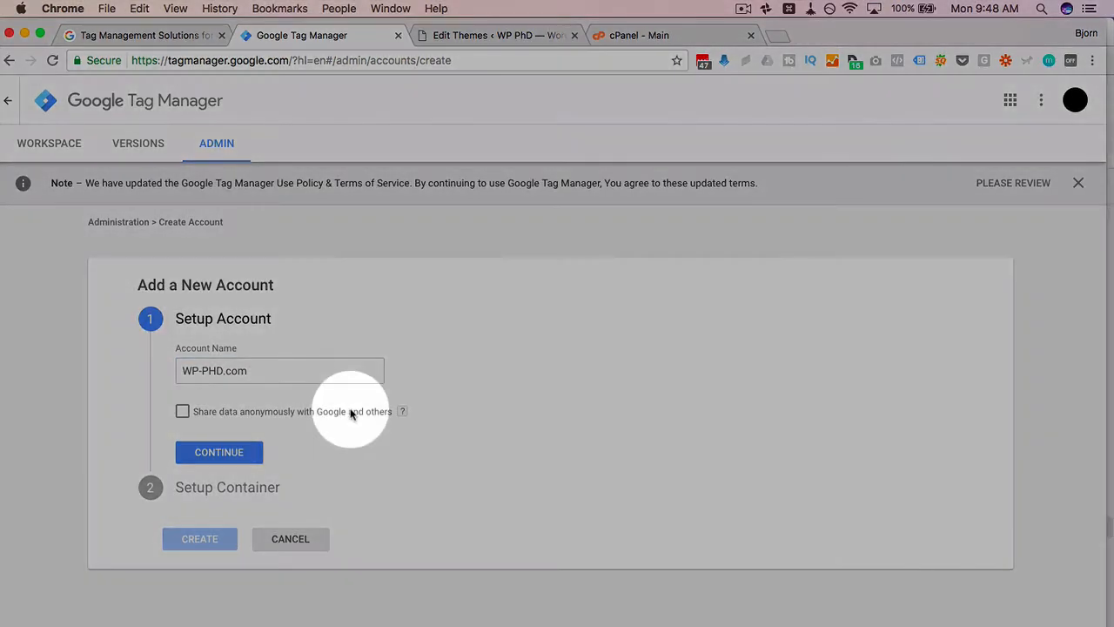
pyautogui.moveTo(312, 479)
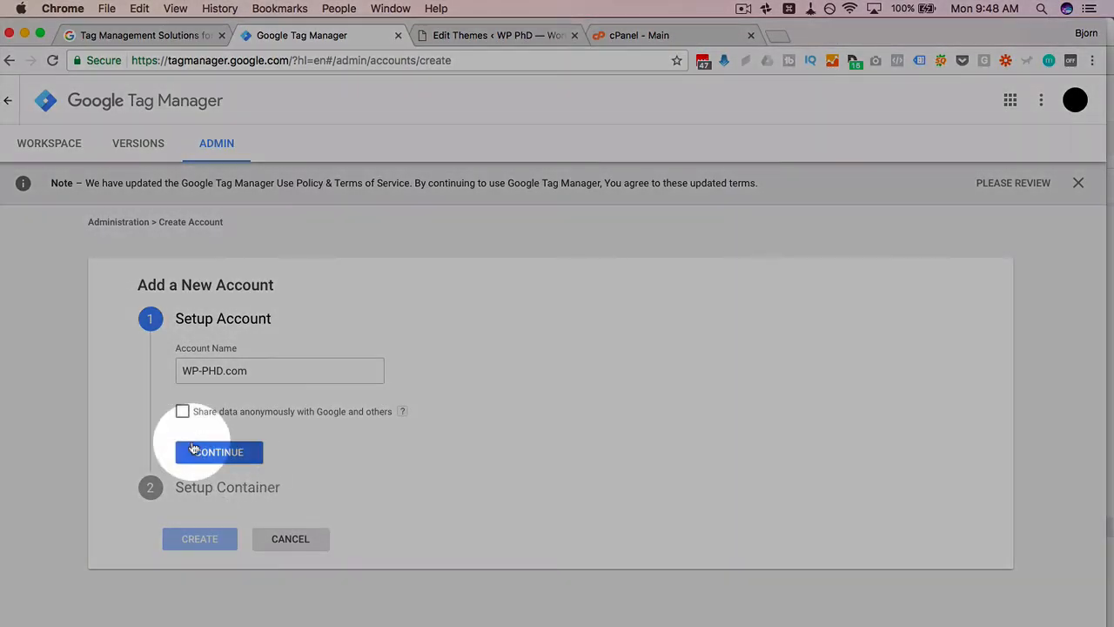
pyautogui.click(219, 453)
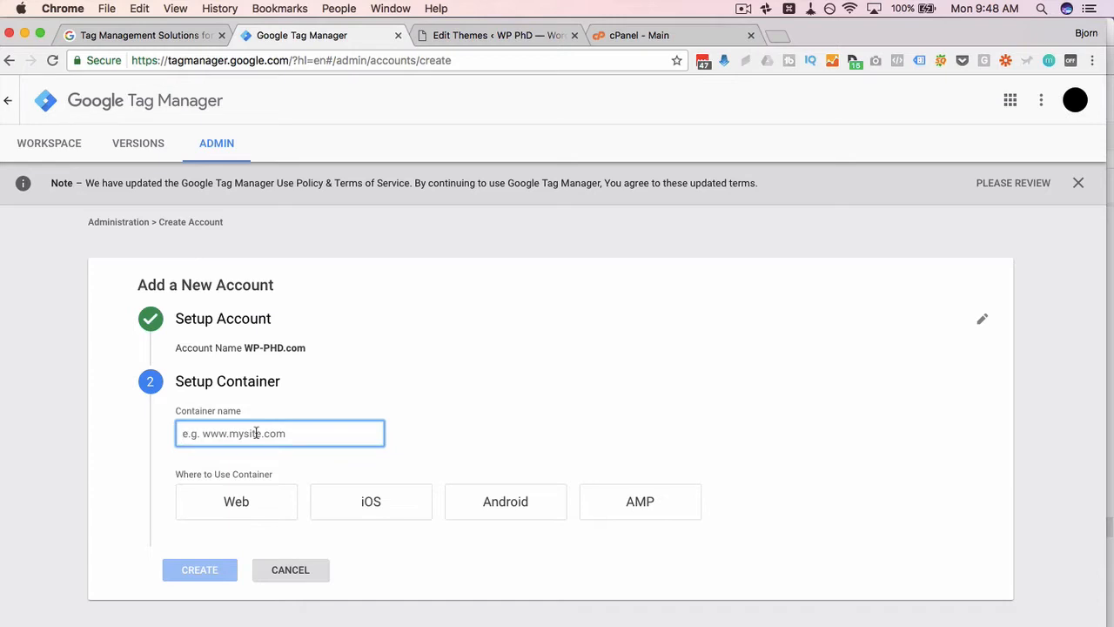
# Name the container wp-phd.com and choose Web as its target platform.
pyautogui.write('wp-phd.')
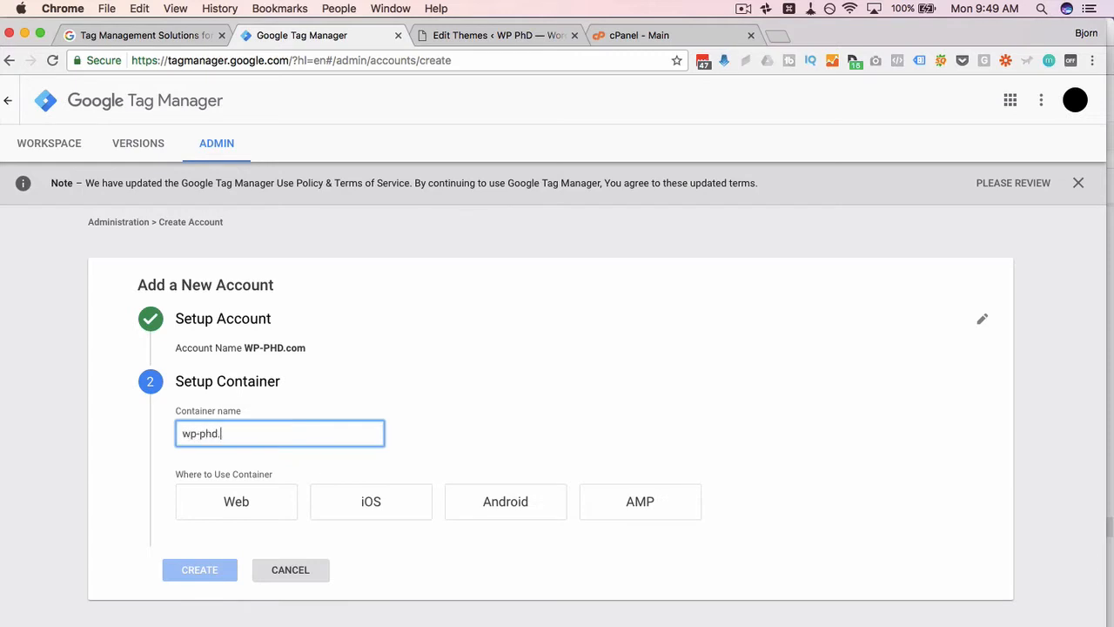
pyautogui.write('com')
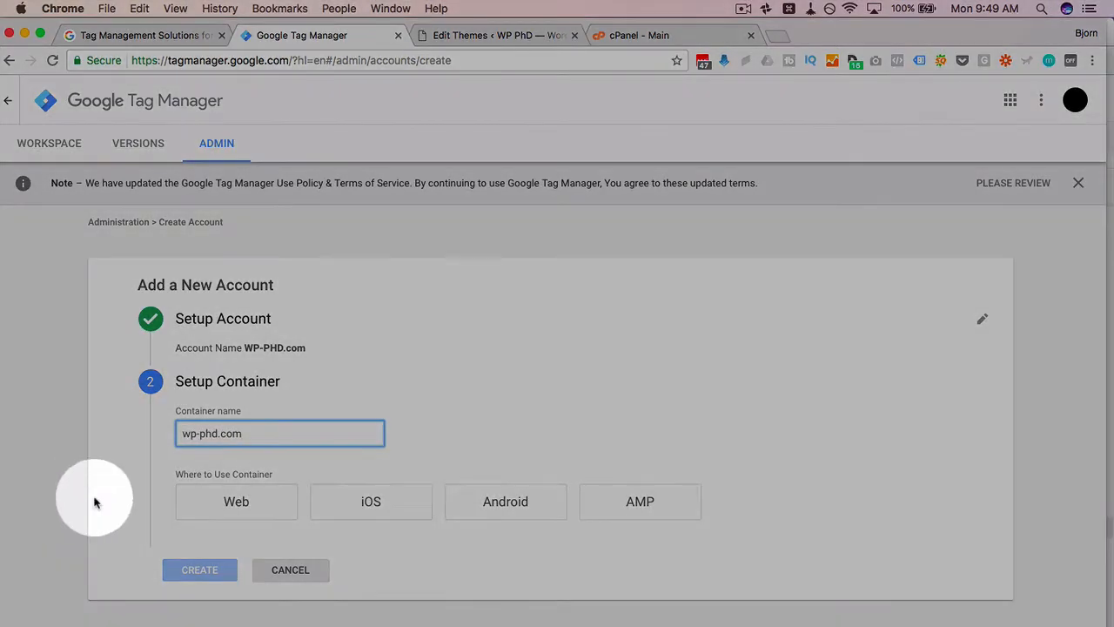
pyautogui.moveTo(237, 501)
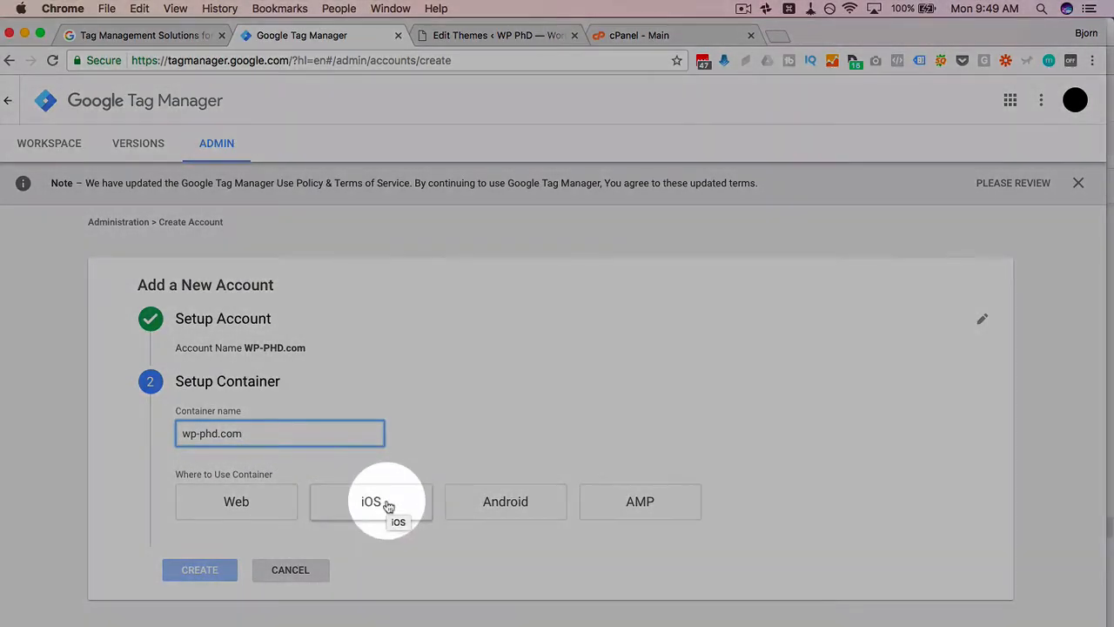
pyautogui.moveTo(505, 501)
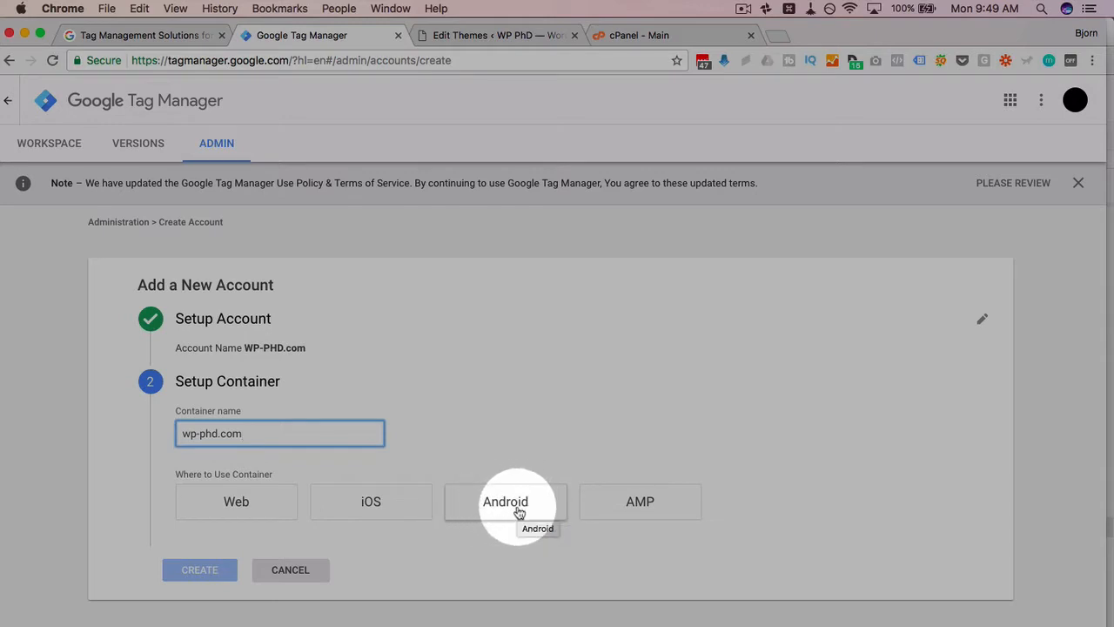
pyautogui.moveTo(657, 511)
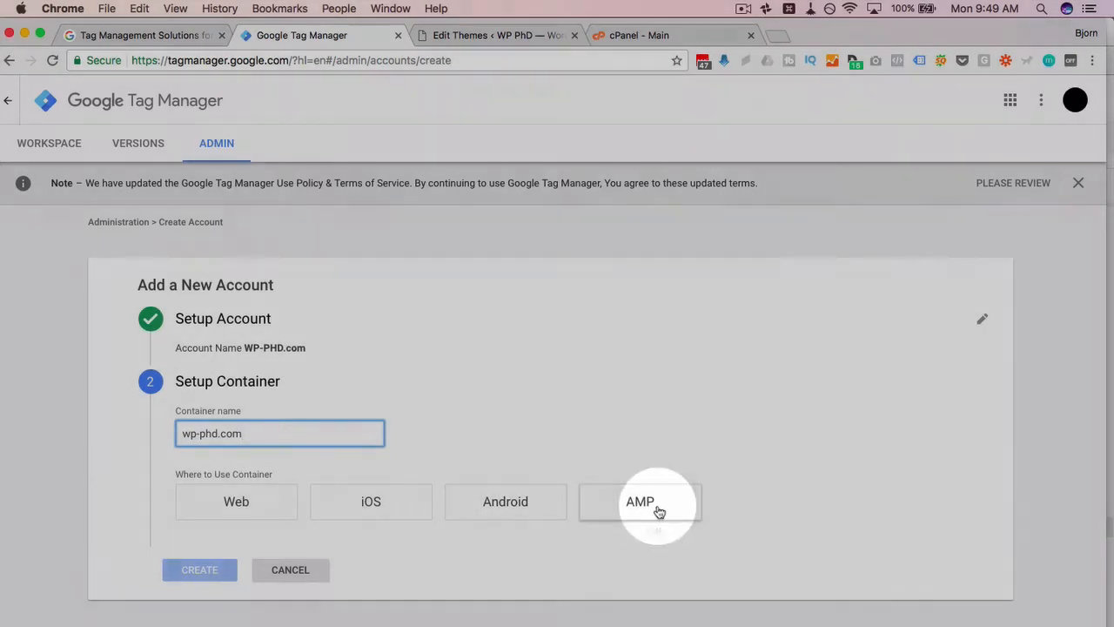
pyautogui.click(237, 501)
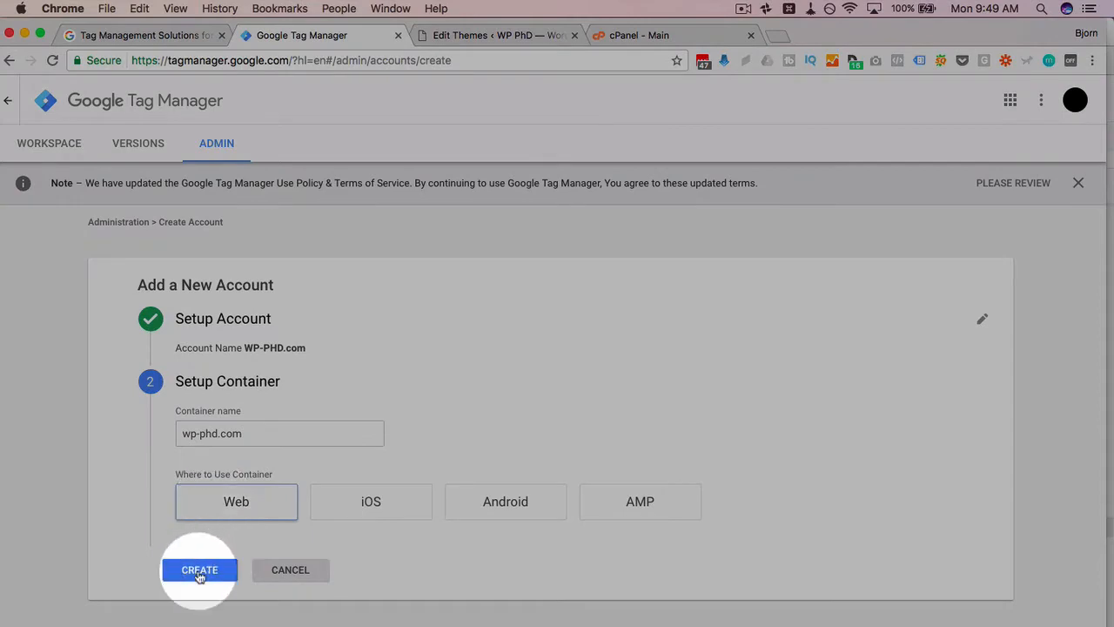
# Create the account, scroll through the Terms of Service Agreement and accept them.
pyautogui.click(198, 569)
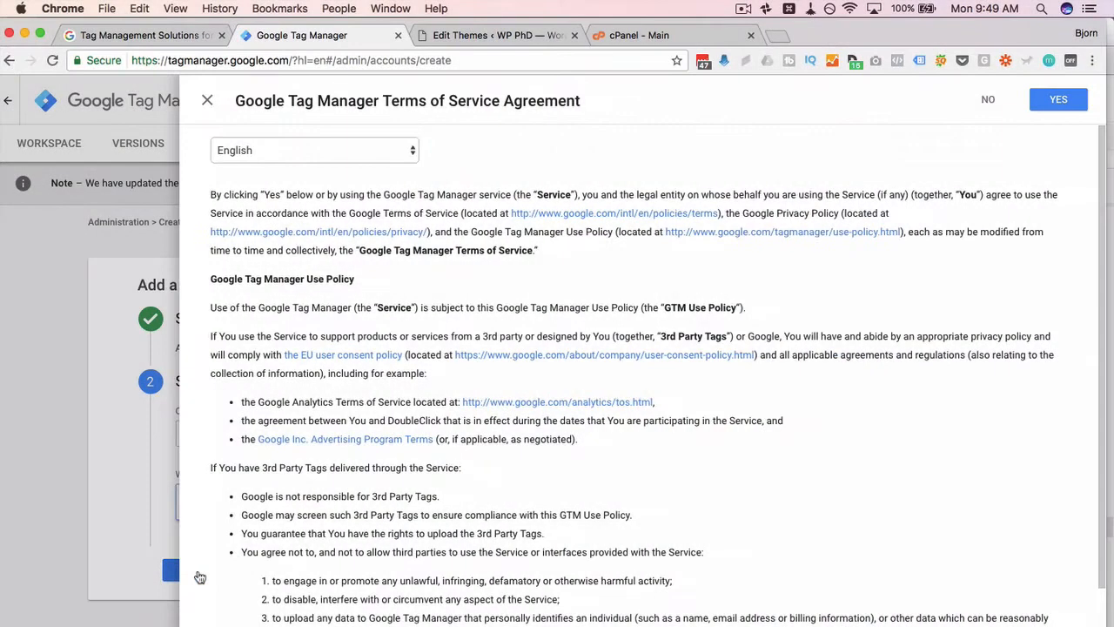
pyautogui.scroll(-3)
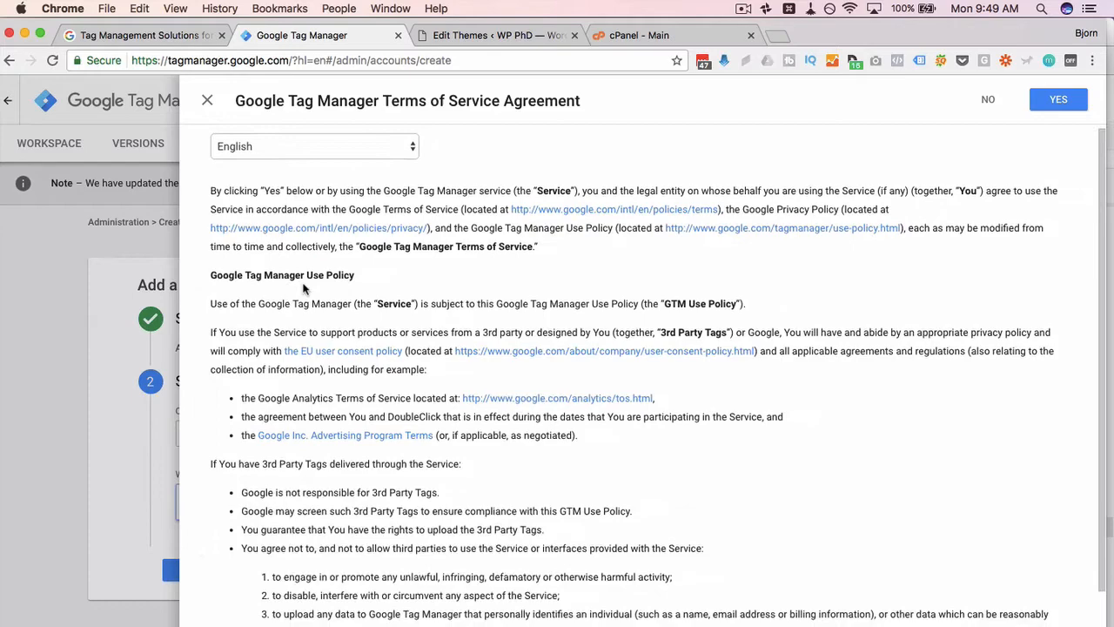
pyautogui.scroll(-3)
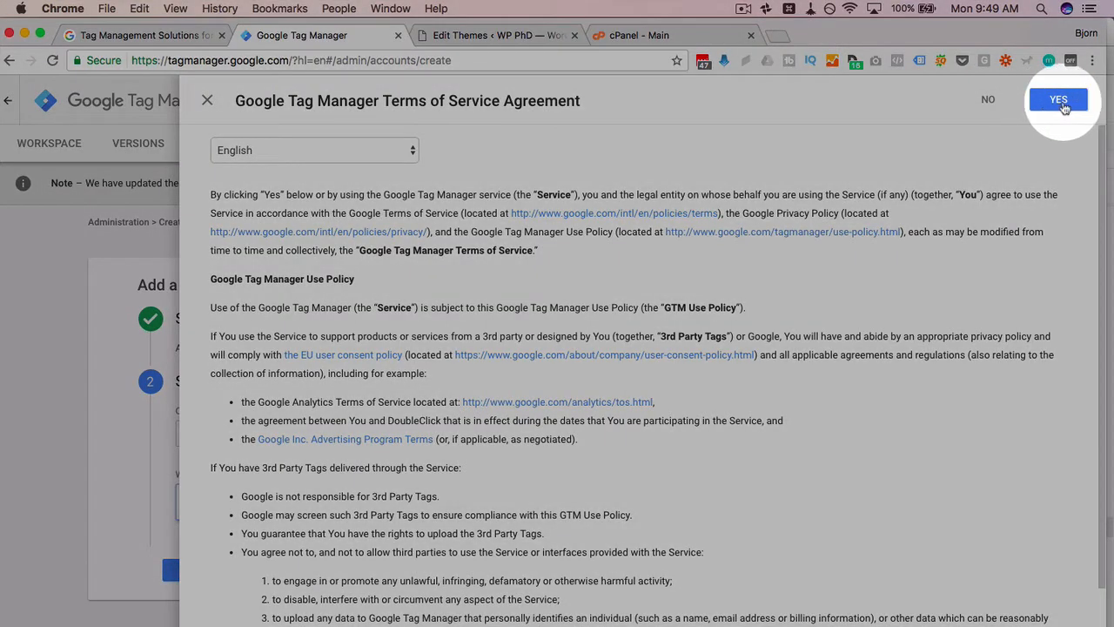
pyautogui.click(1058, 99)
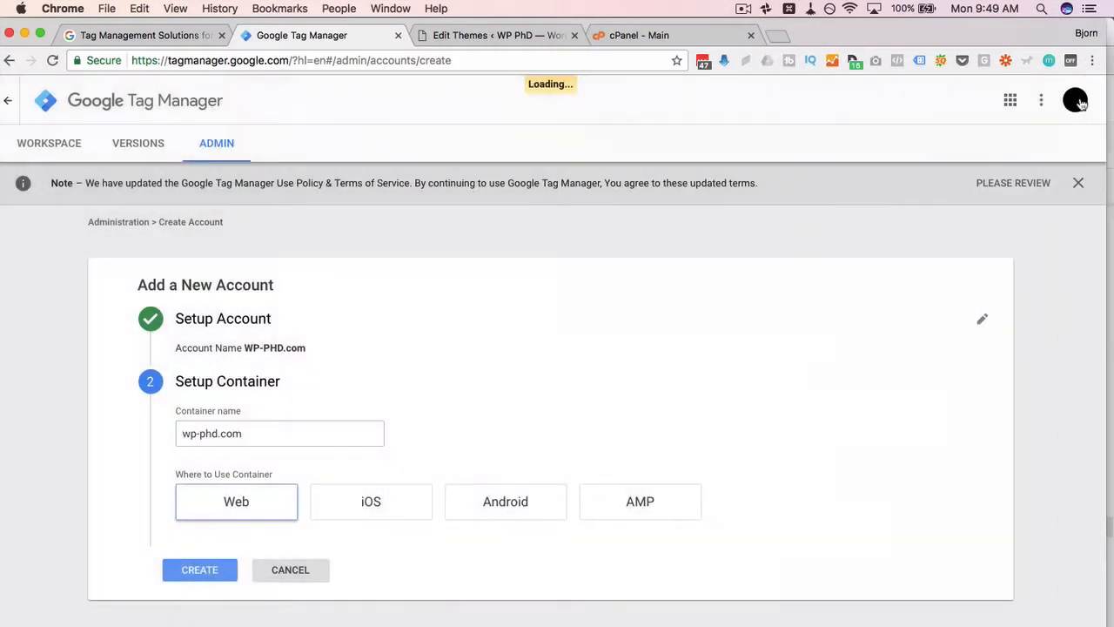
pyautogui.click(198, 569)
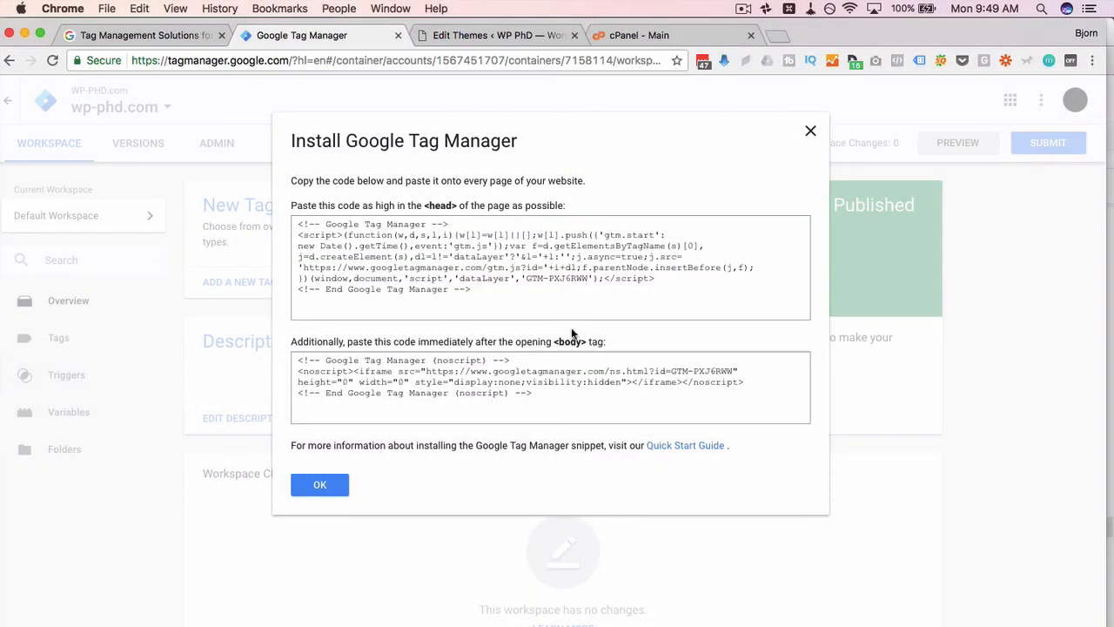
pyautogui.moveTo(515, 303)
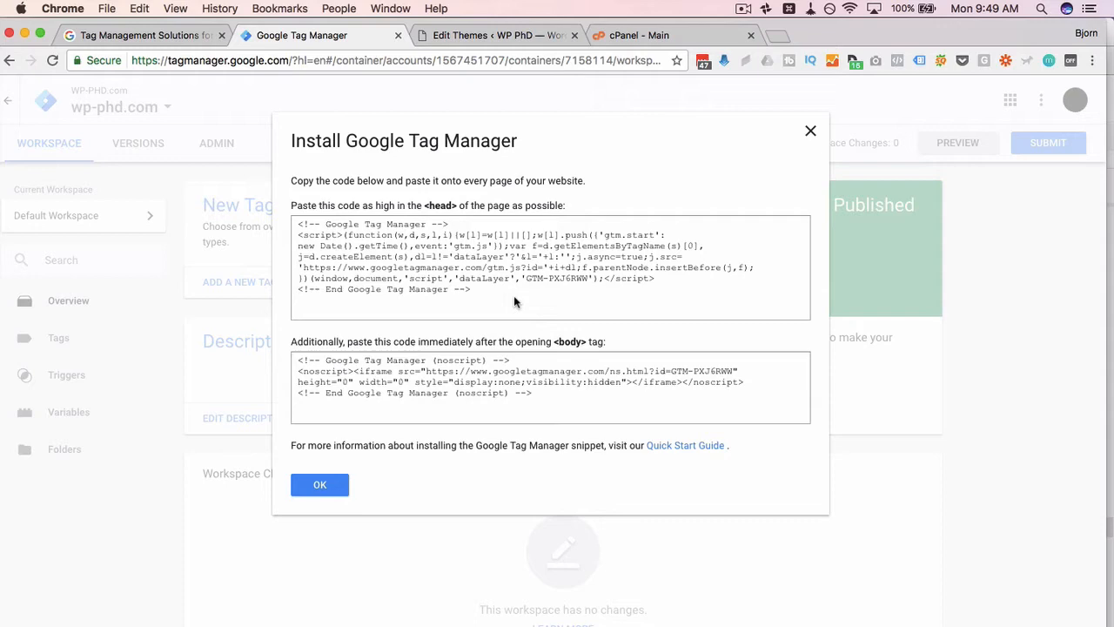
pyautogui.moveTo(293, 216)
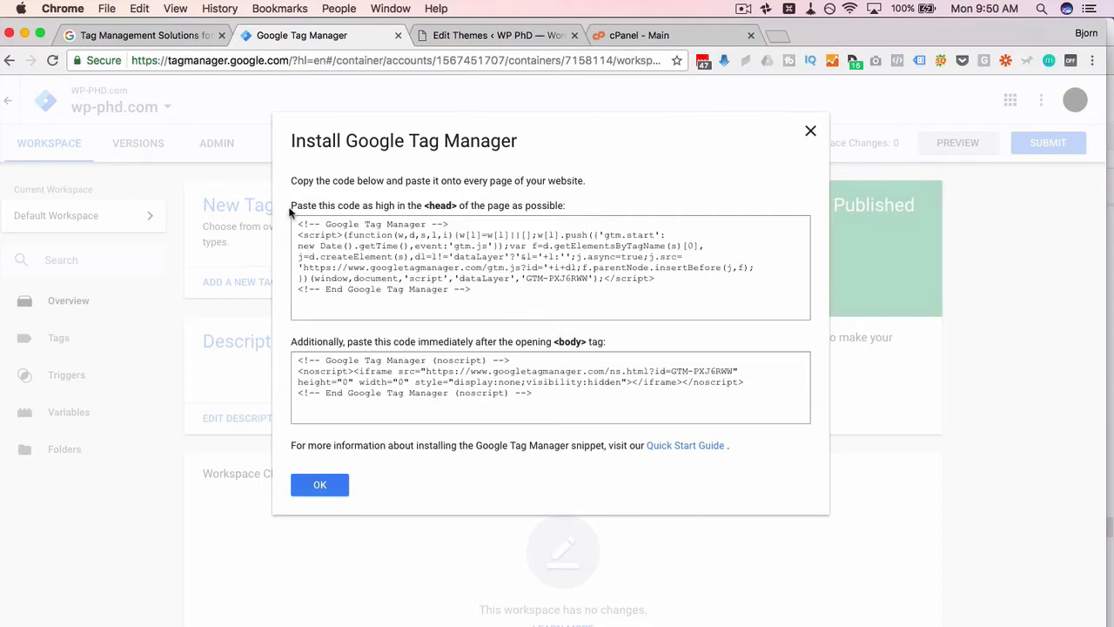
# Select the head tracking snippet in the install dialog and switch to the Edit Themes tab.
pyautogui.moveTo(291, 205); pyautogui.dragTo(566, 205)
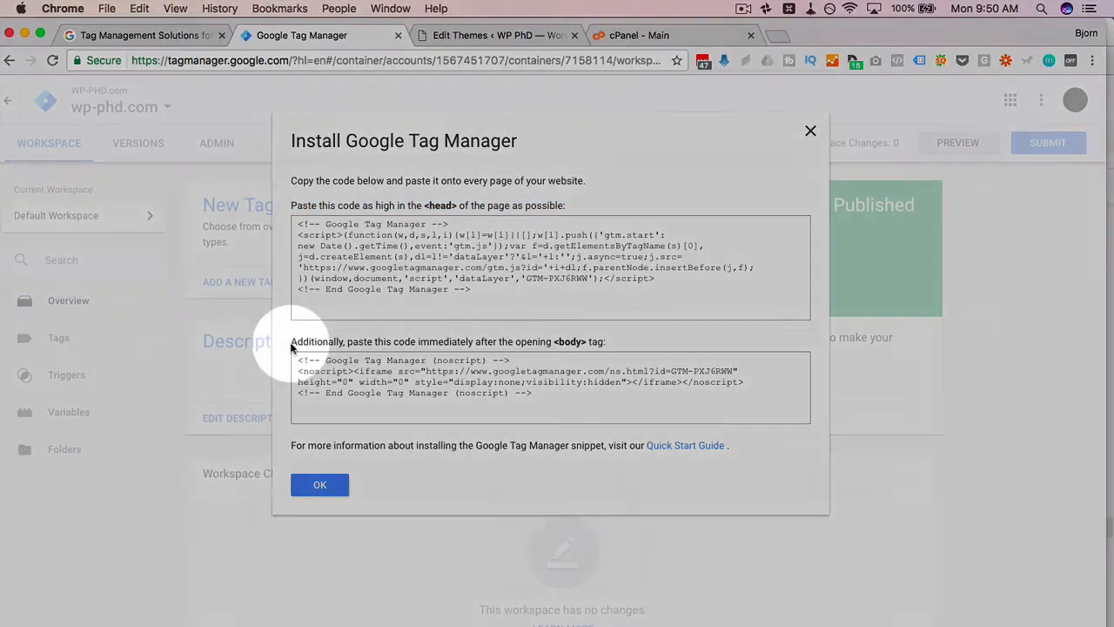
pyautogui.moveTo(290, 341); pyautogui.dragTo(604, 342)
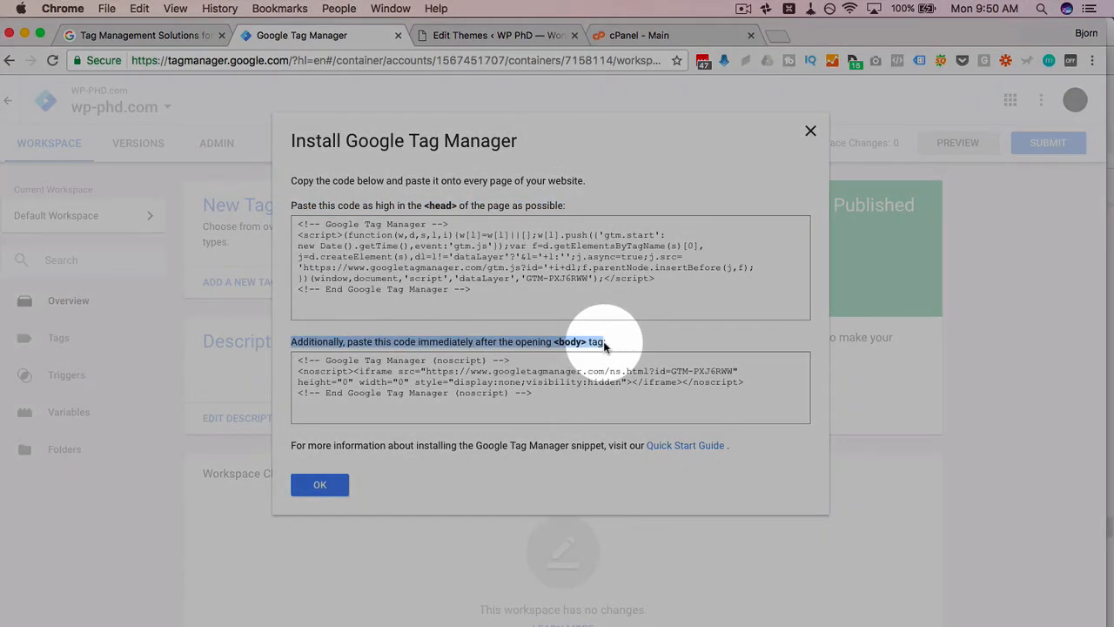
pyautogui.tripleClick(553, 257)
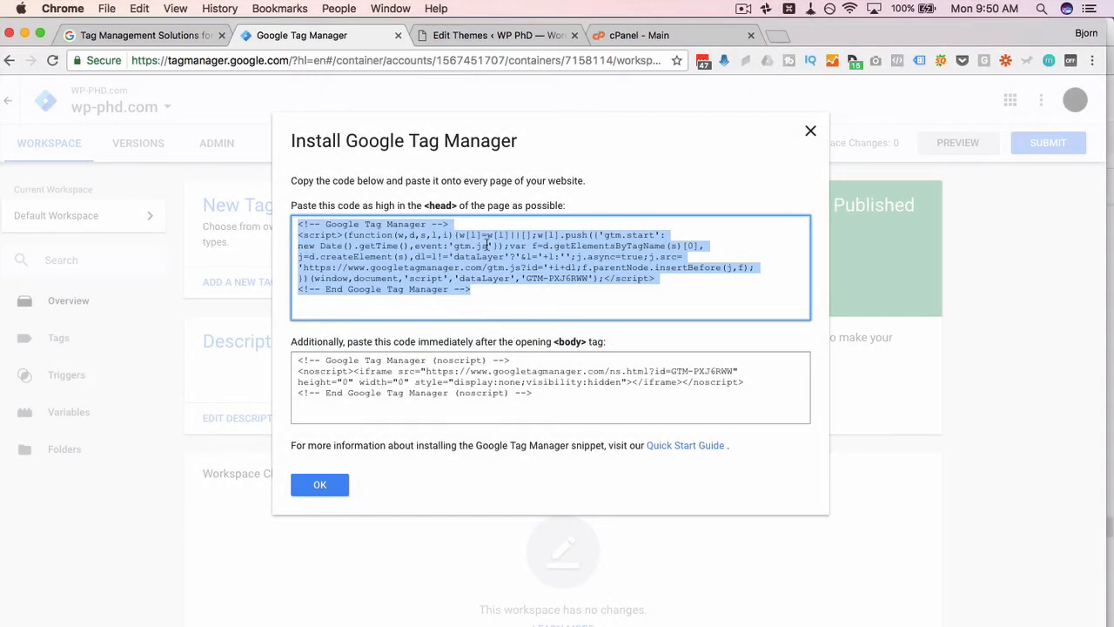
pyautogui.click(496, 35)
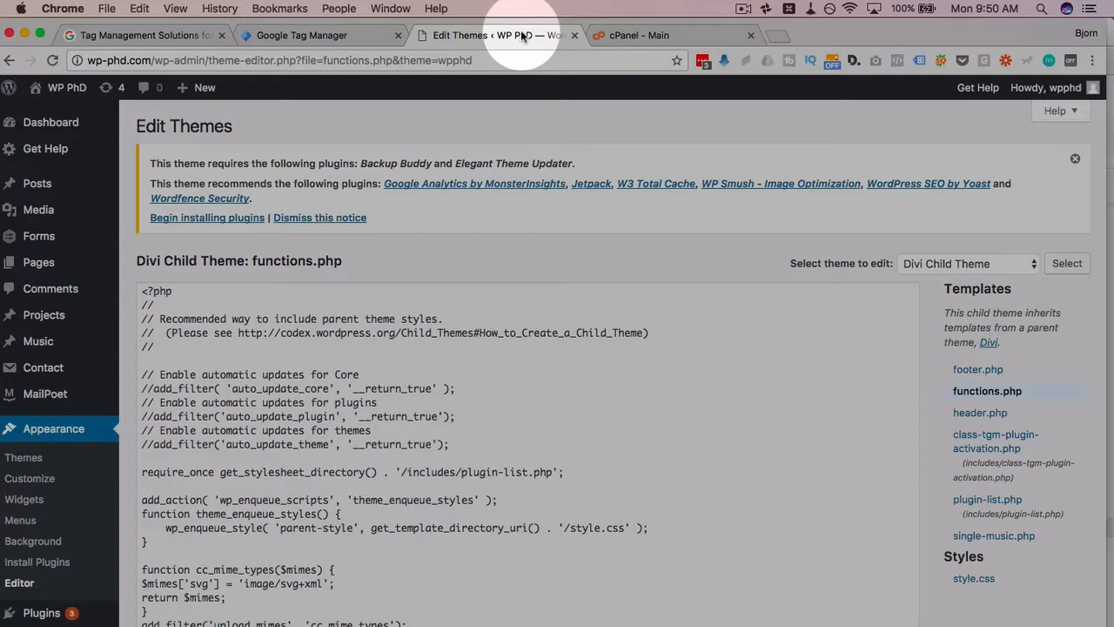
# Leave the WordPress theme editor for the cPanel - Main browser tab.
pyautogui.doubleClick(192, 261)
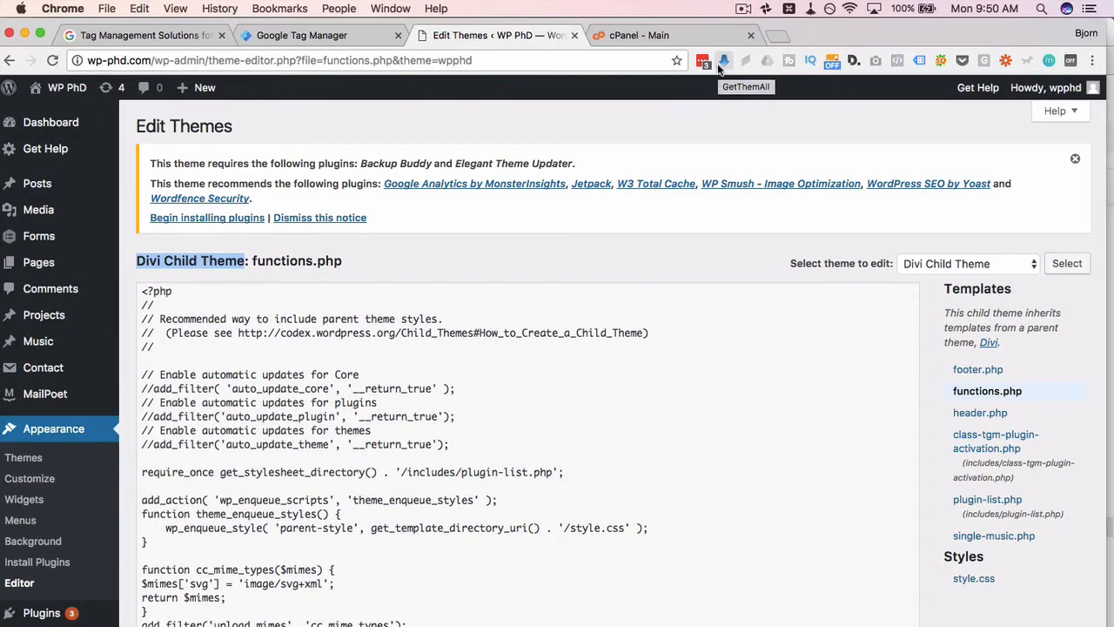
pyautogui.moveTo(647, 35)
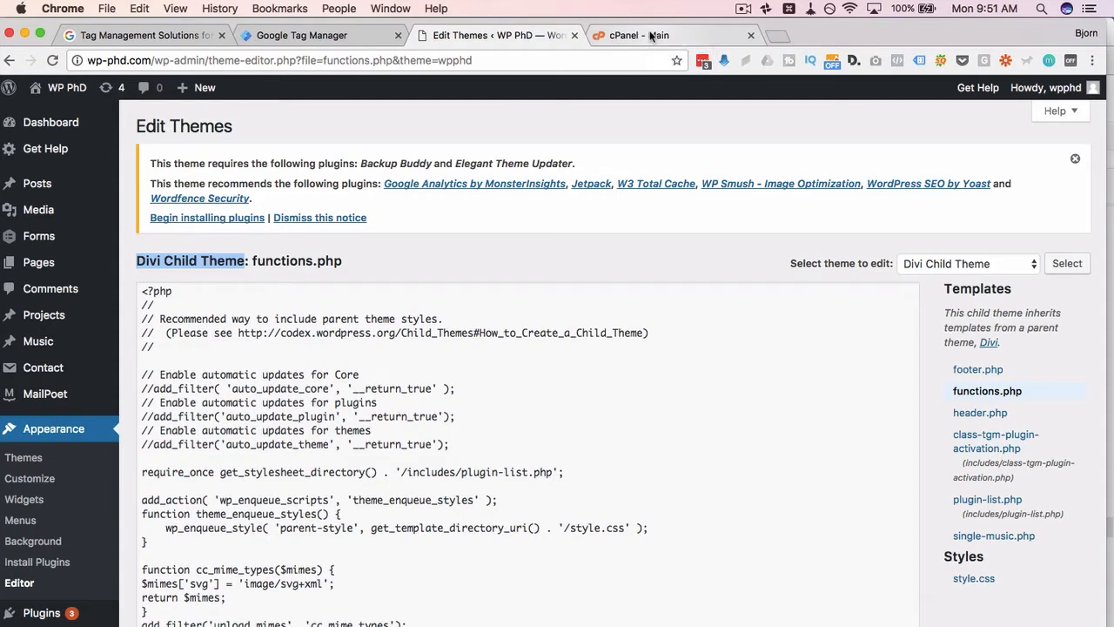
pyautogui.click(637, 35)
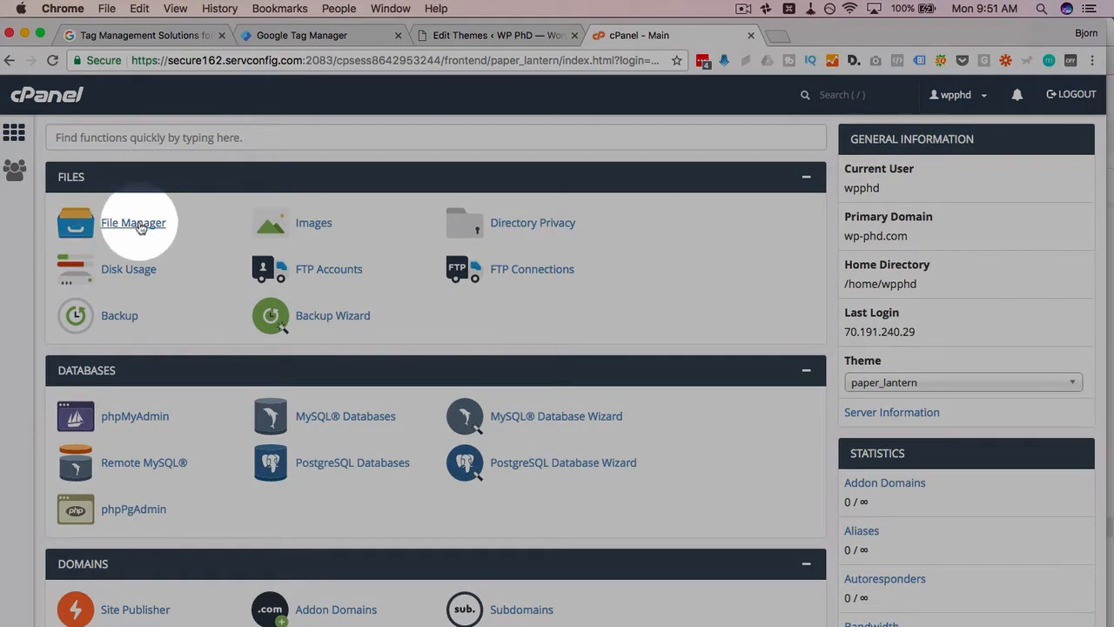
# Enter File Manager and browse into wp-content/themes/Divi to list header.php.
pyautogui.click(132, 223)
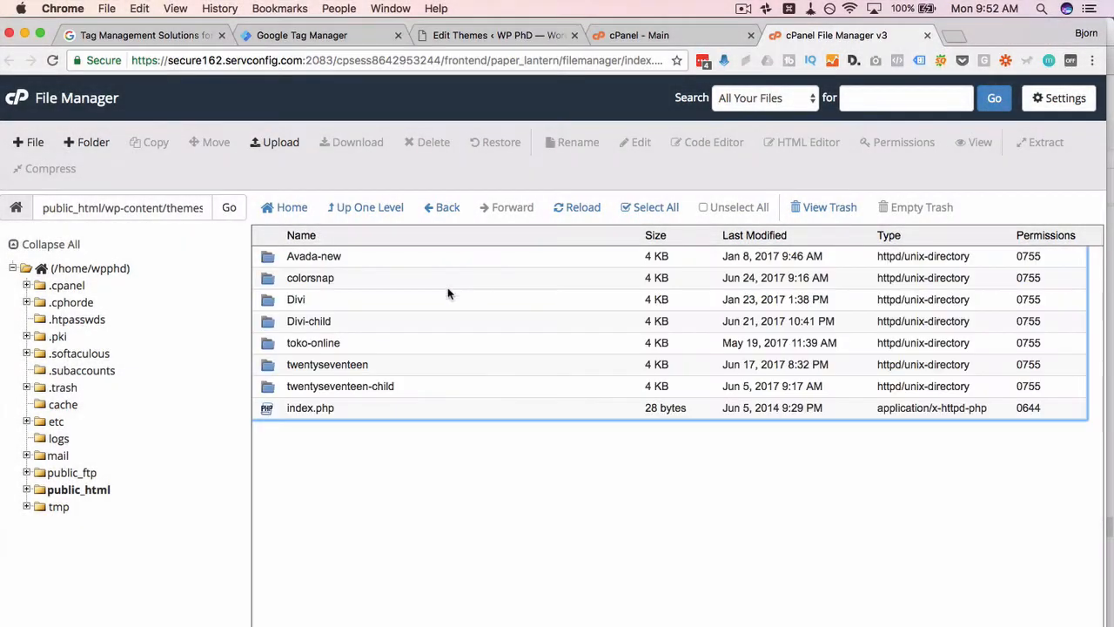
pyautogui.click(309, 321)
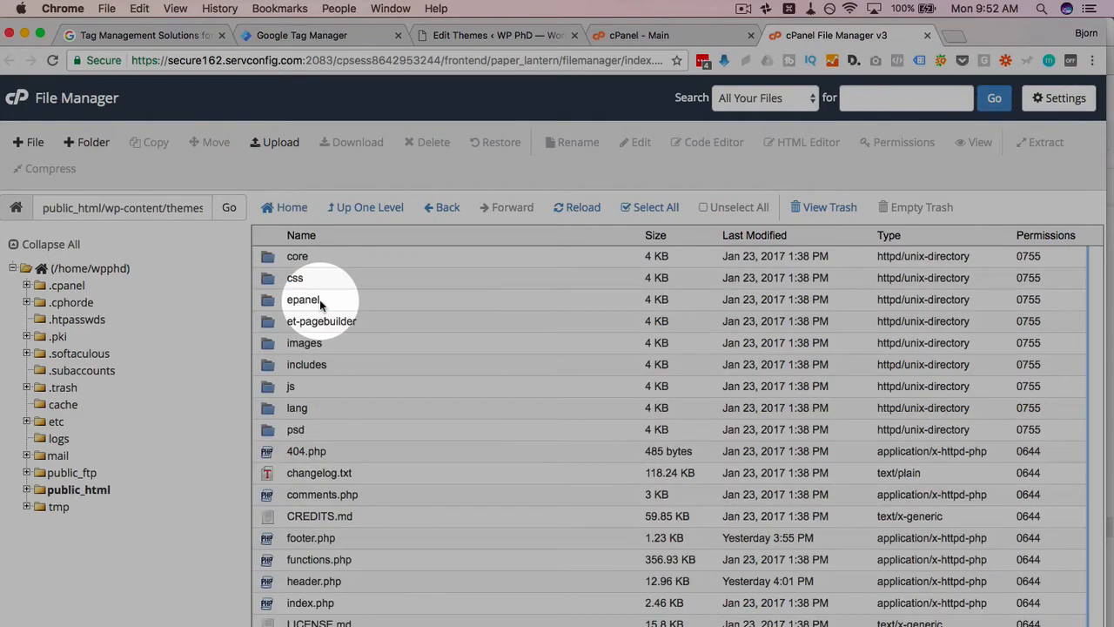
pyautogui.scroll(-3)
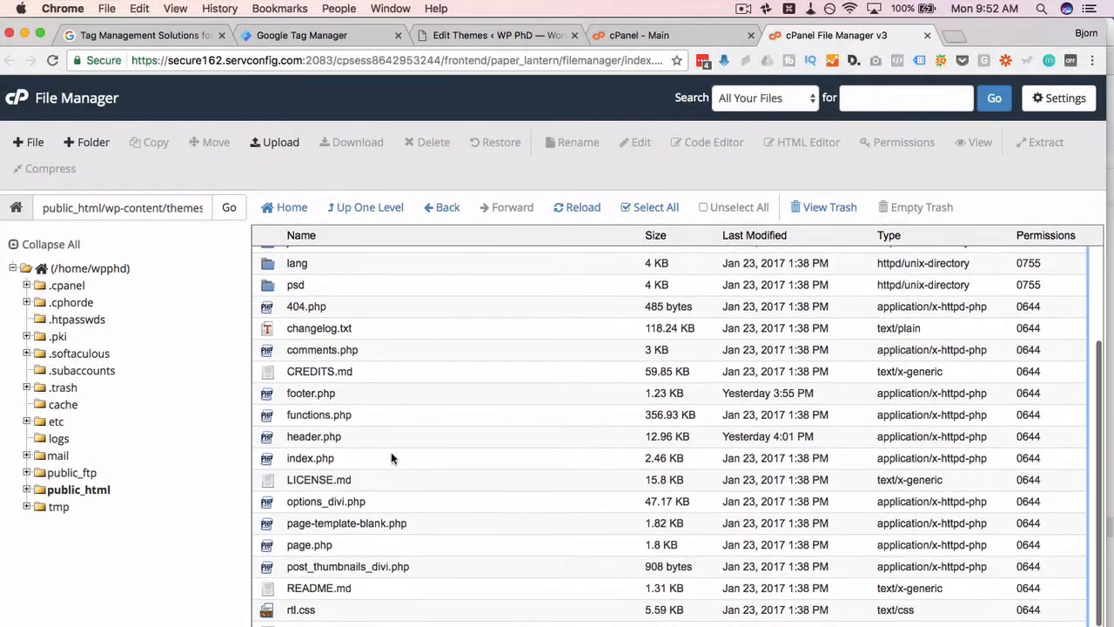
# Start copying header.php and begin editing the destination path toward Divi-child.
pyautogui.rightClick(313, 435)
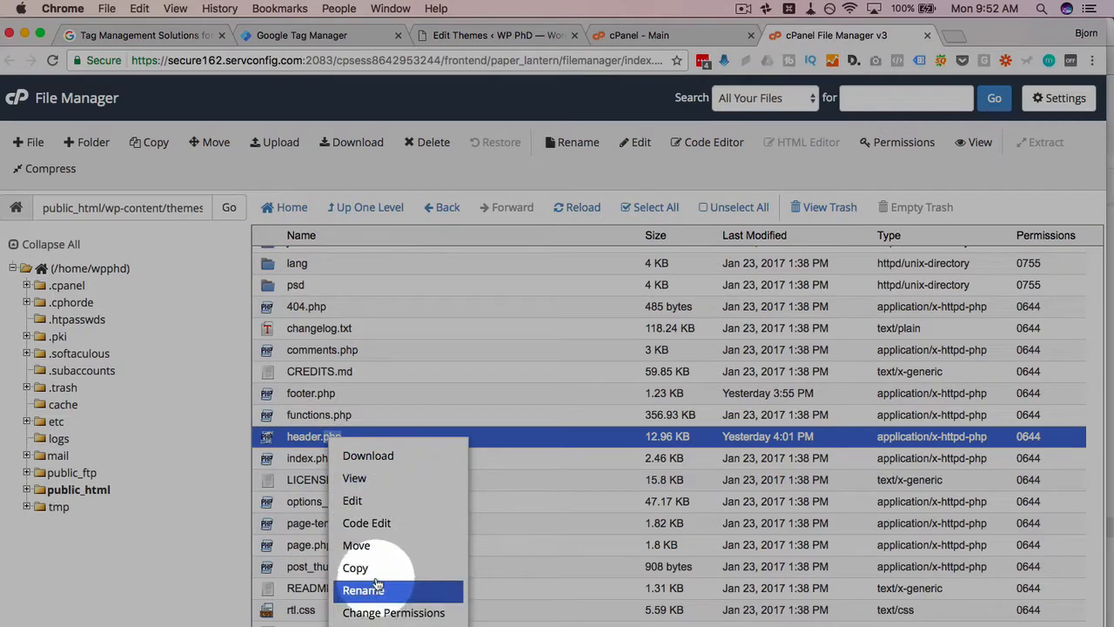
pyautogui.click(355, 567)
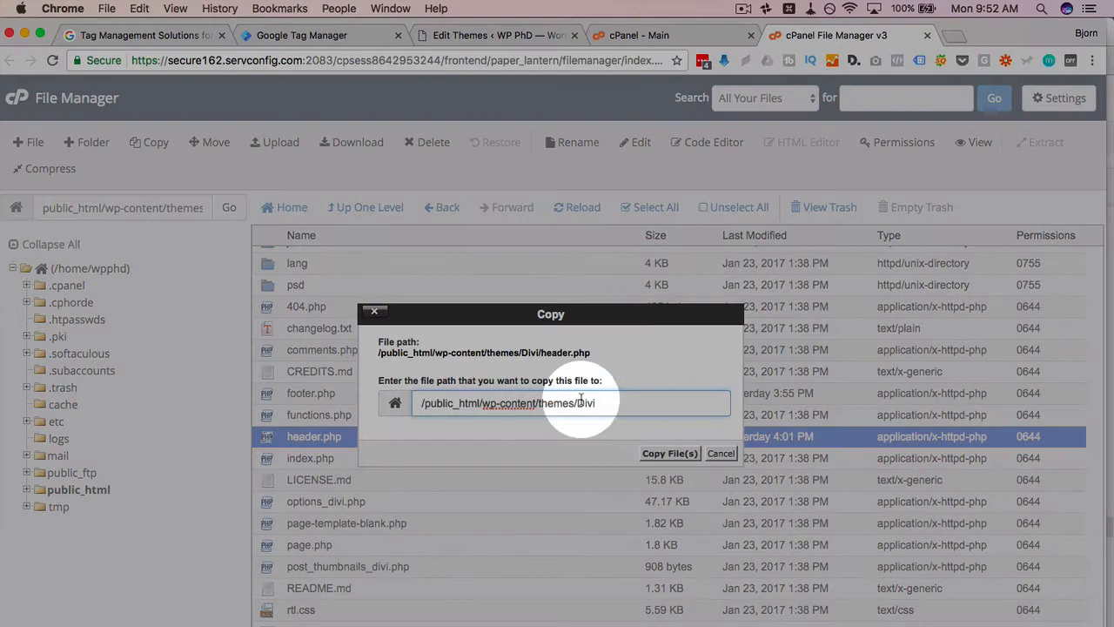
pyautogui.write('-ch')
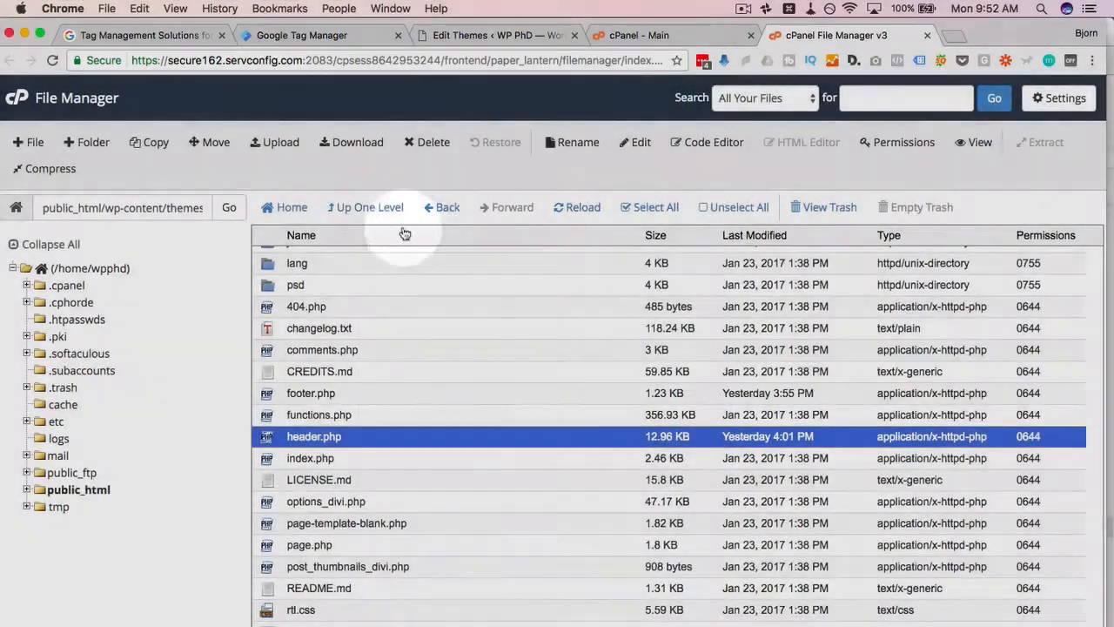
pyautogui.click(365, 207)
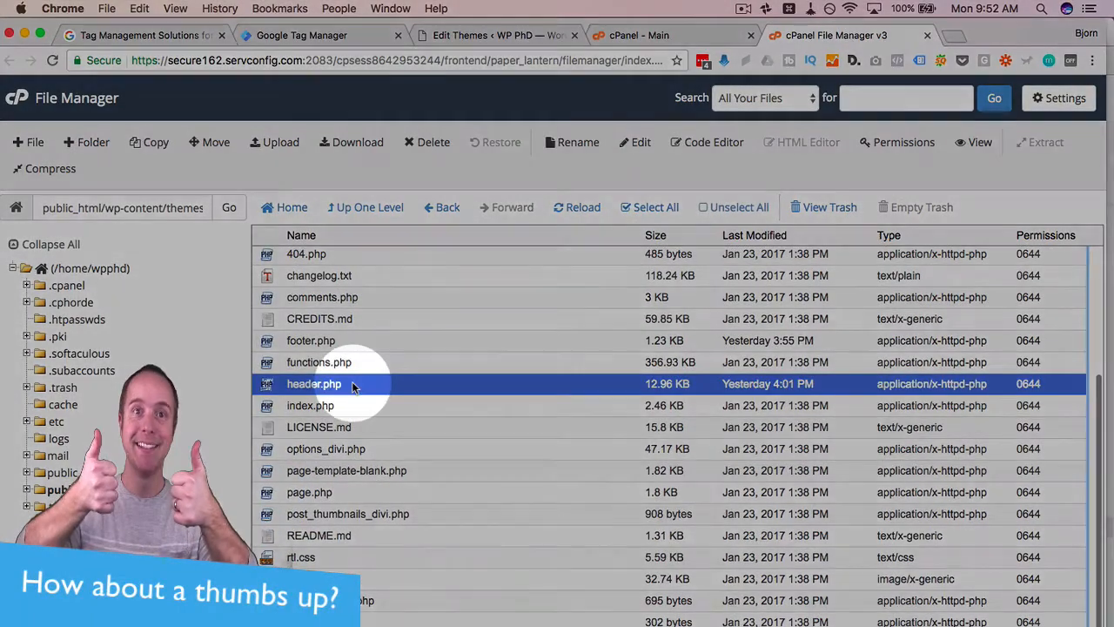
# Set the destination to /public_html/wp-content/themes/Divi-child and copy header.php there.
pyautogui.click(148, 143)
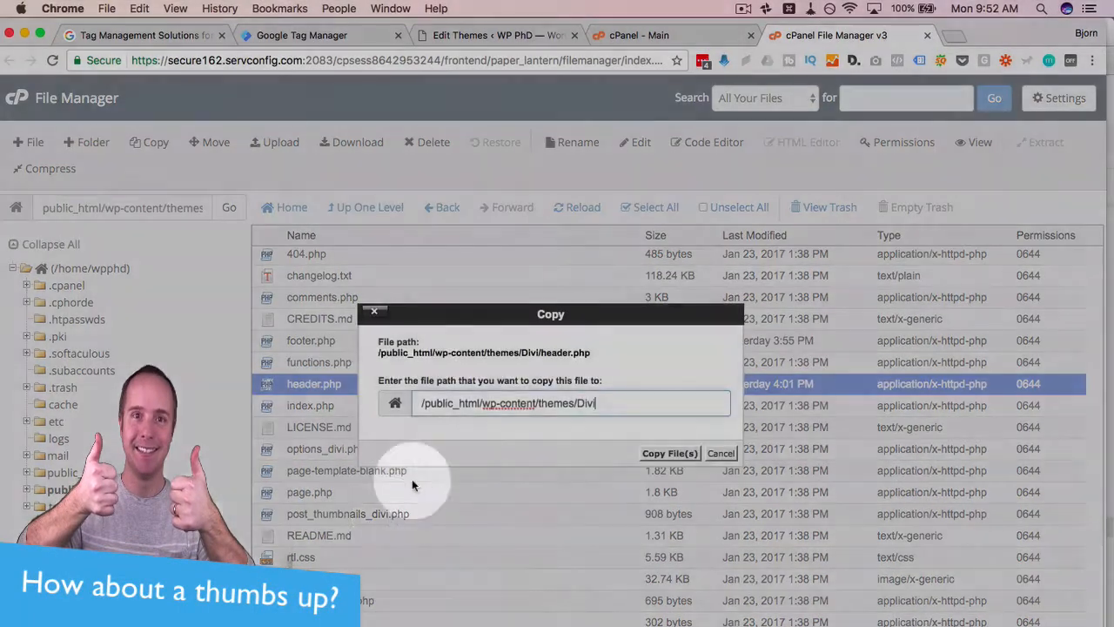
pyautogui.write('-child')
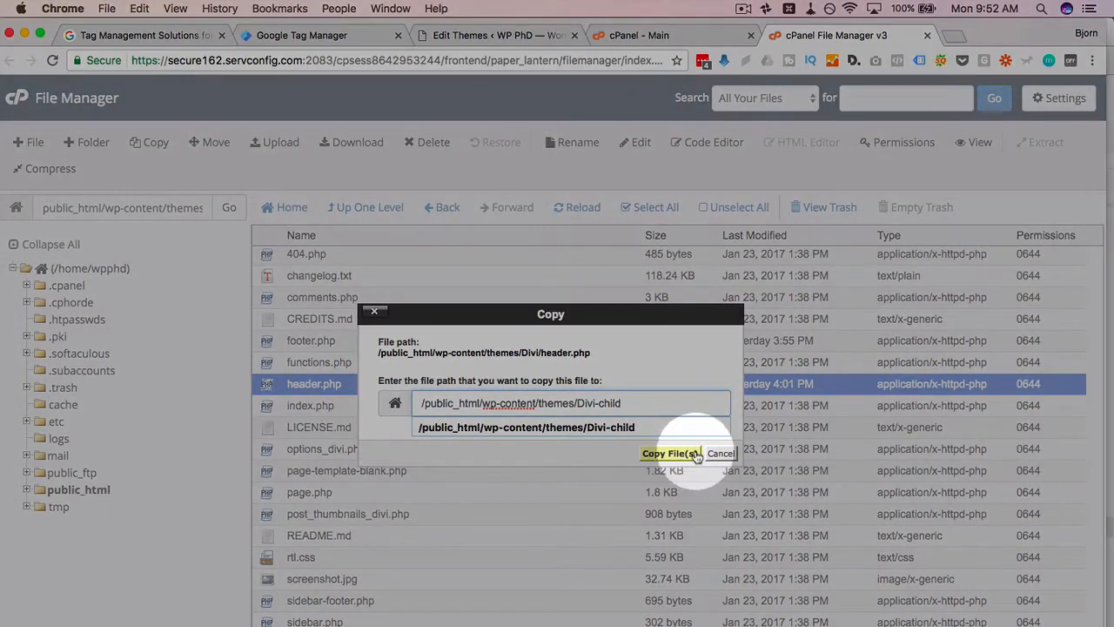
pyautogui.click(668, 453)
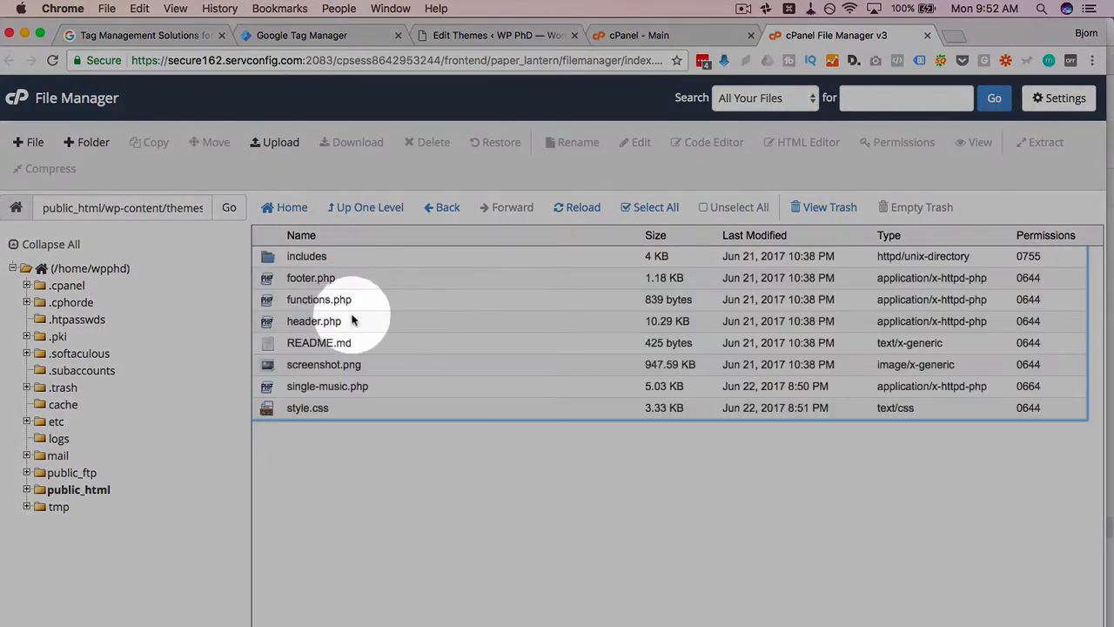
# Select the child theme's header.php and launch it in the Code Editor.
pyautogui.click(313, 320)
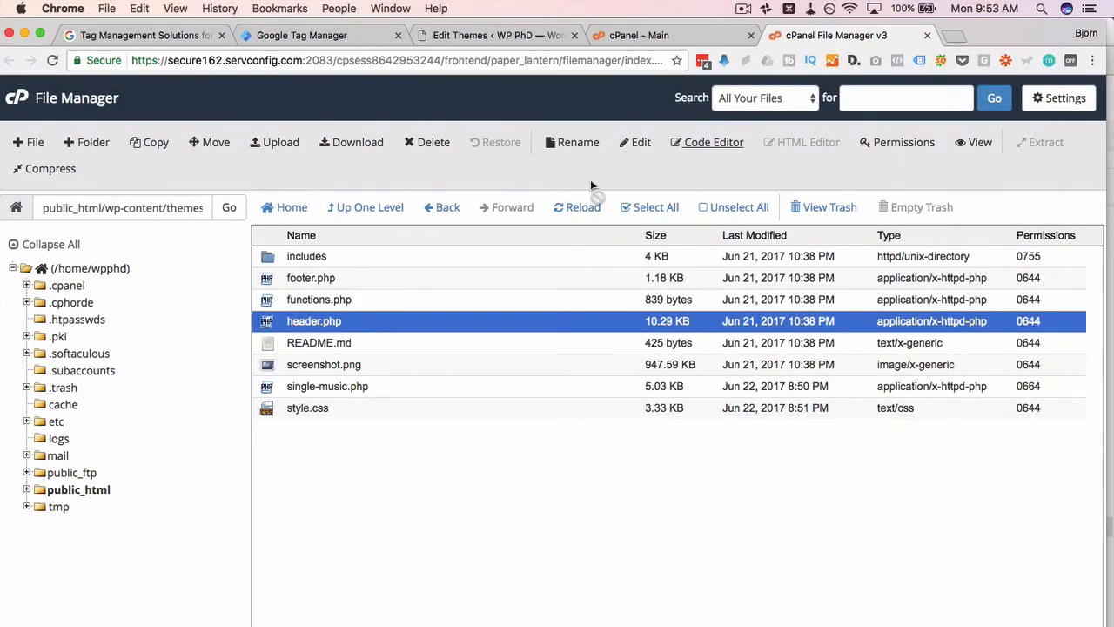
pyautogui.click(714, 143)
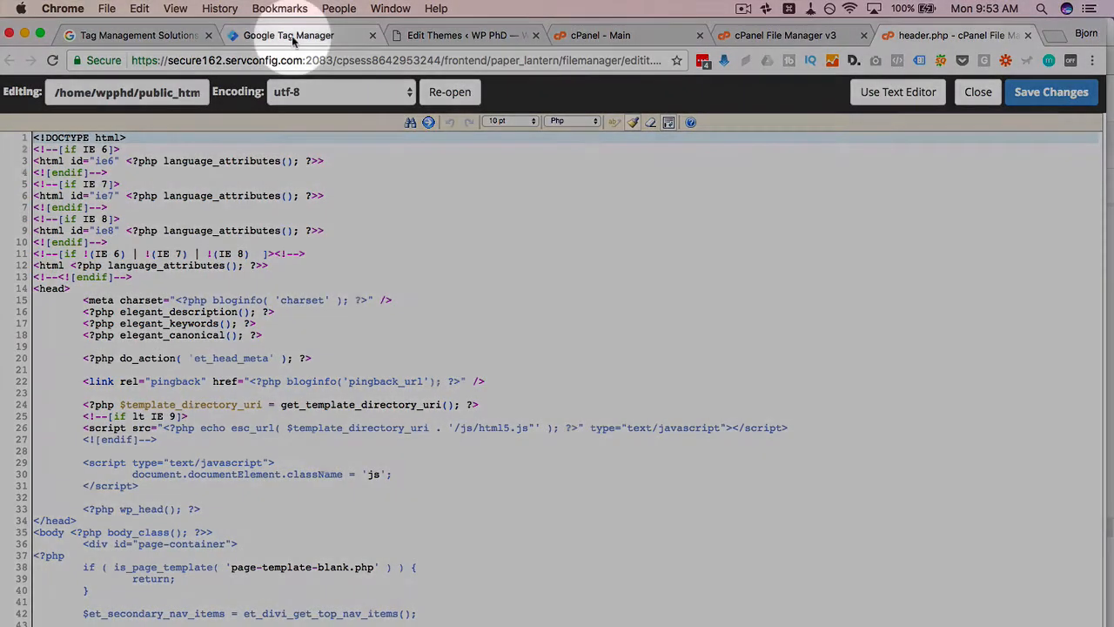
# Copy the GTM head snippet and paste it into header.php right after <head>.
pyautogui.click(289, 35)
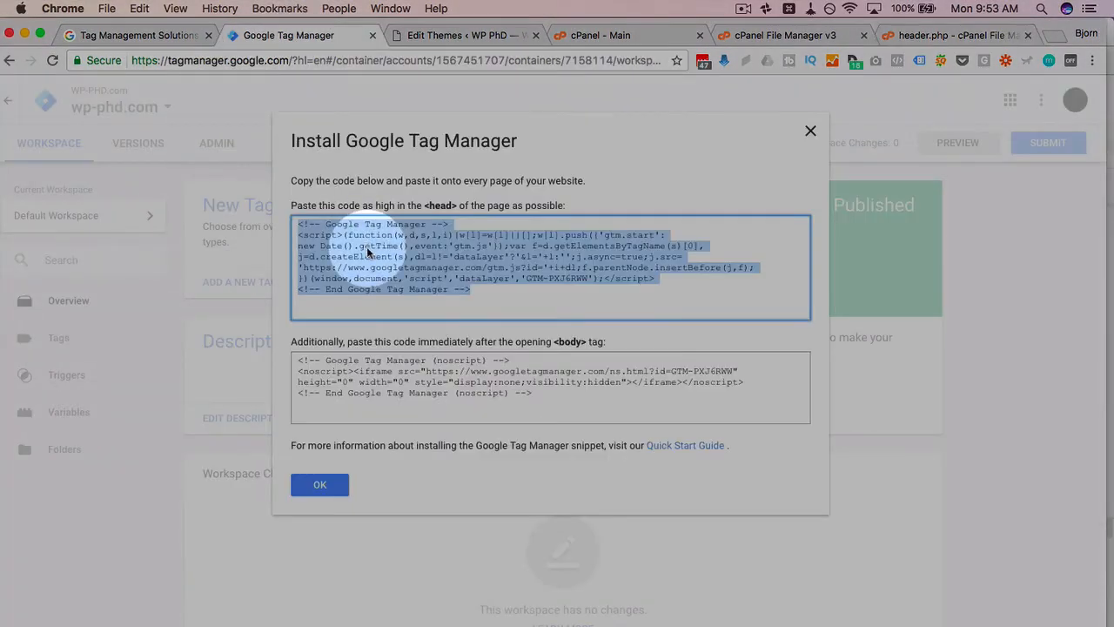
pyautogui.rightClick(366, 253)
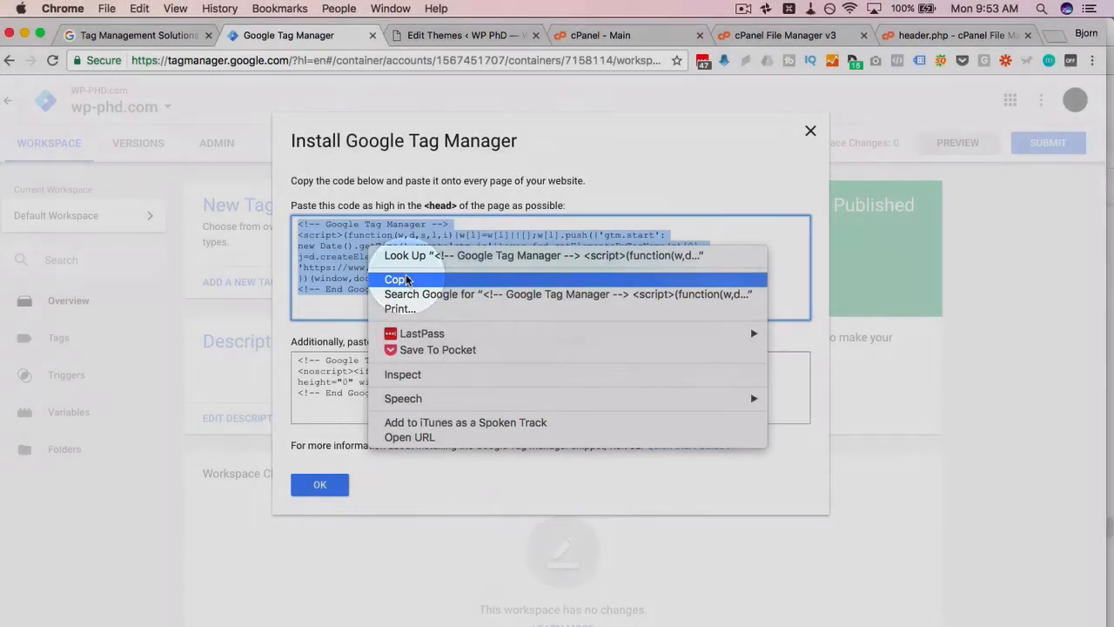
pyautogui.click(953, 34)
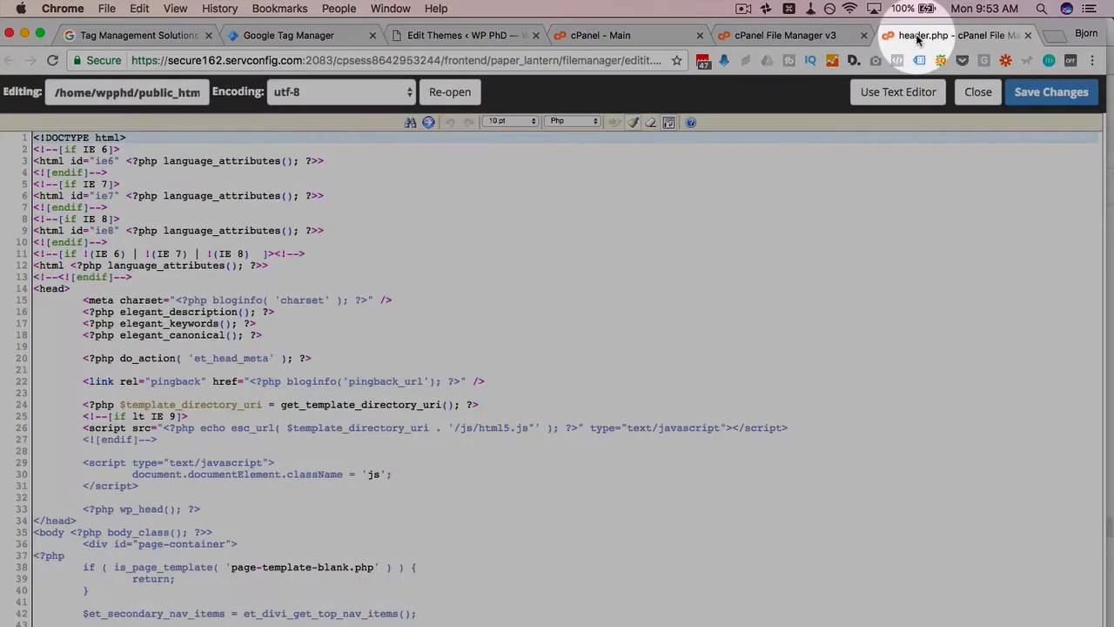
pyautogui.click(52, 289)
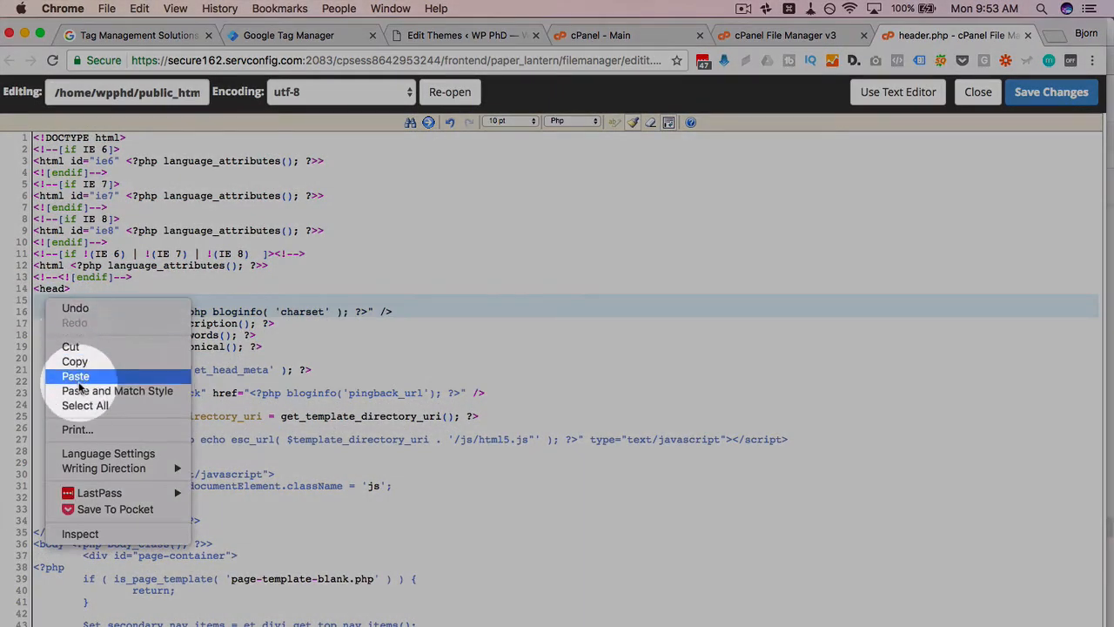
pyautogui.click(75, 376)
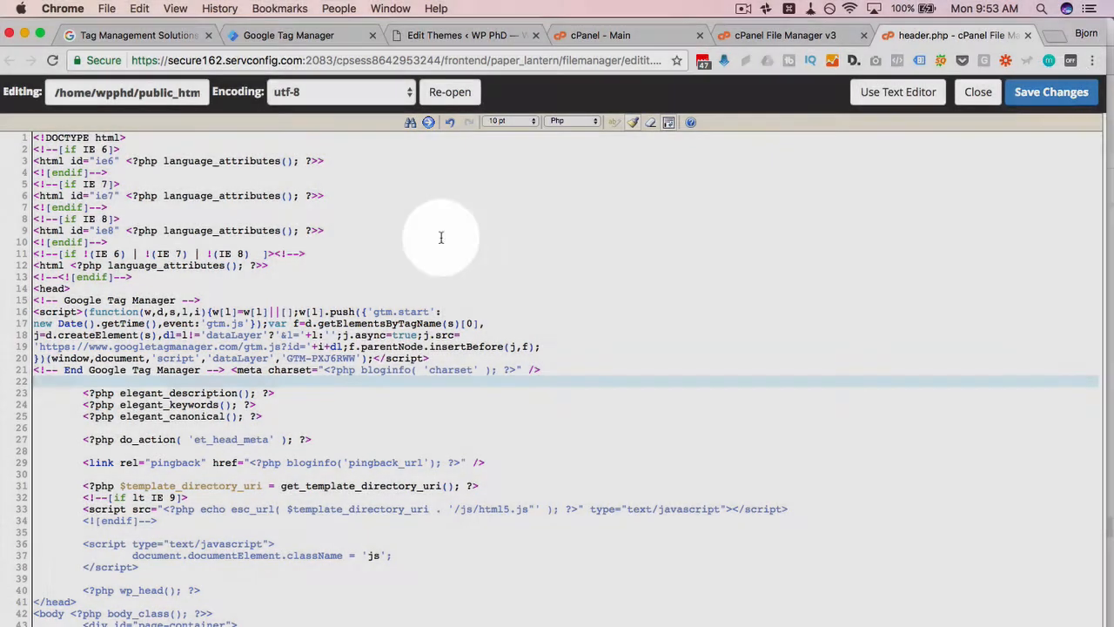
pyautogui.scroll(-3)
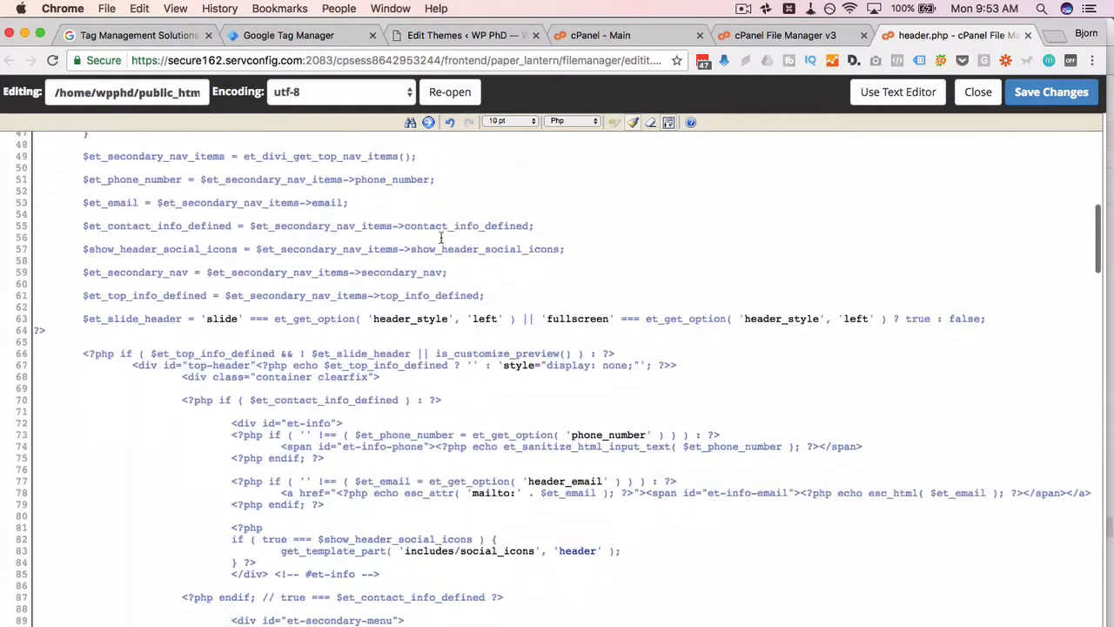
pyautogui.scroll(-3)
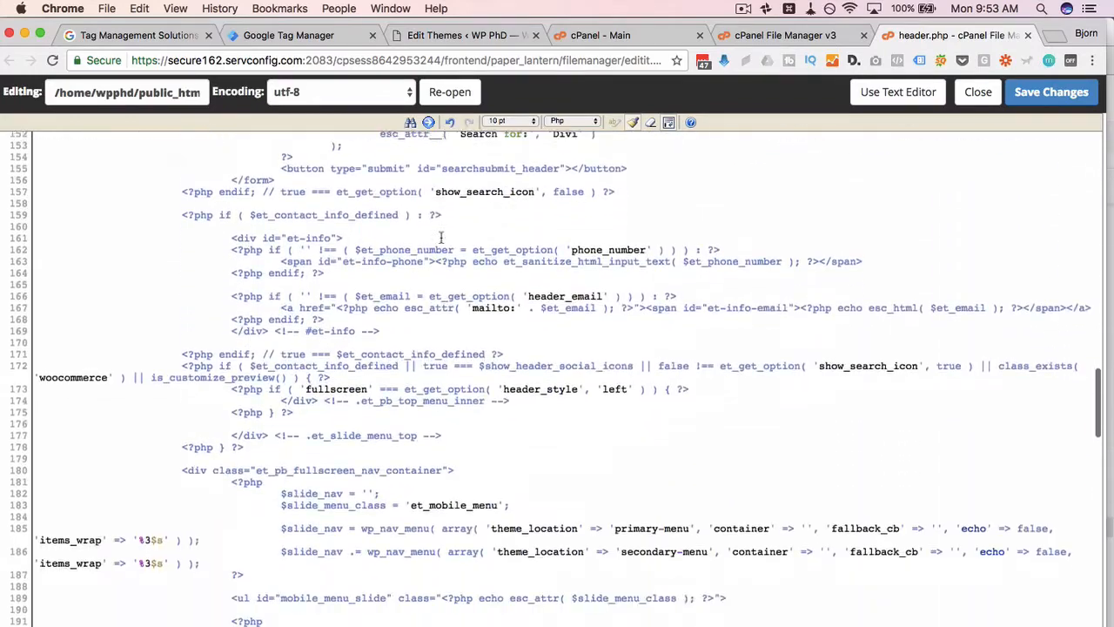
pyautogui.scroll(-3)
pyautogui.write('<body>')
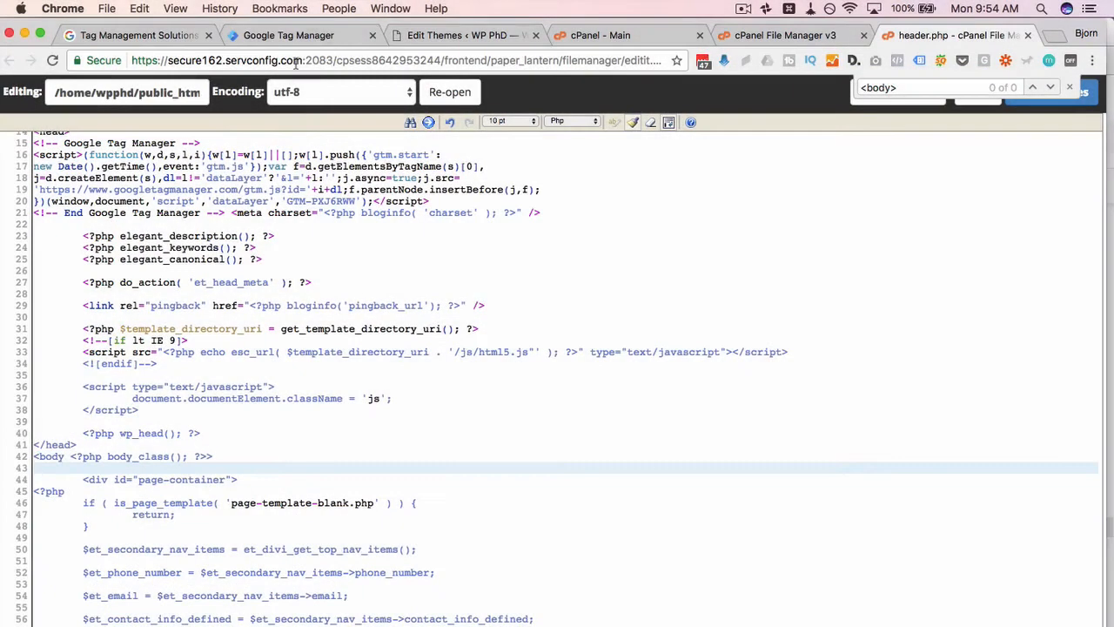
# Copy the GTM noscript snippet, place it after <body> in header.php and save changes.
pyautogui.click(289, 35)
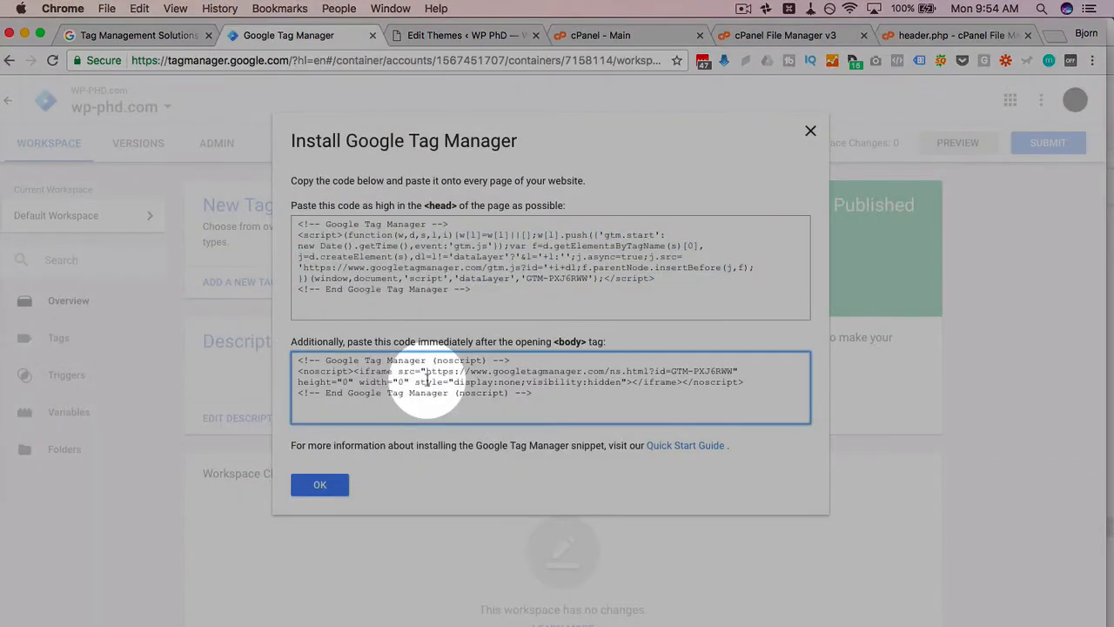
pyautogui.rightClick(426, 381)
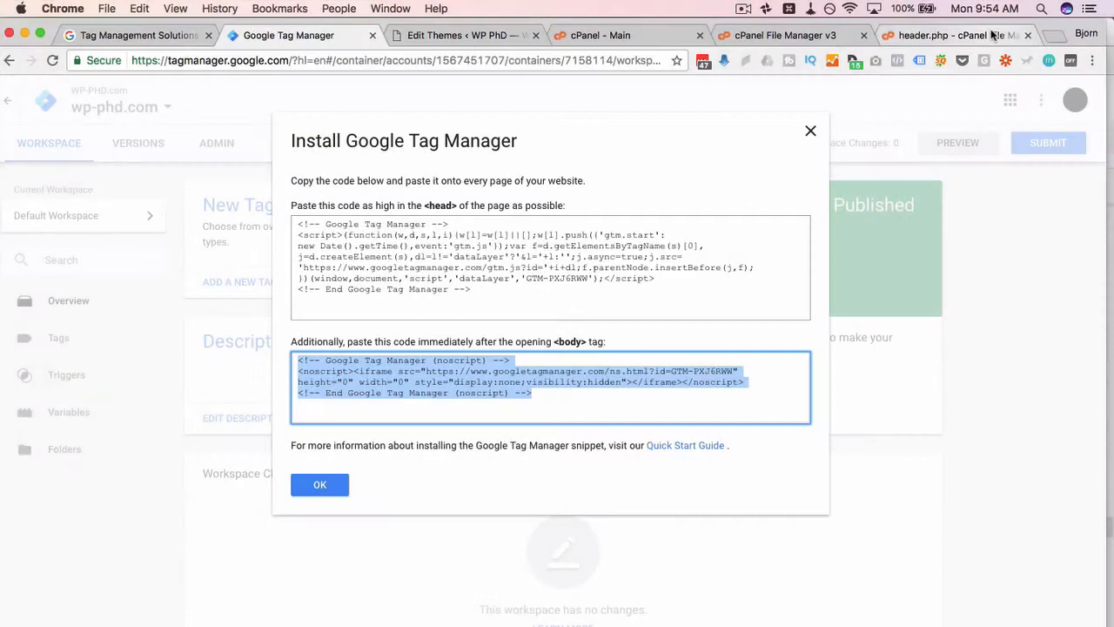
pyautogui.click(948, 35)
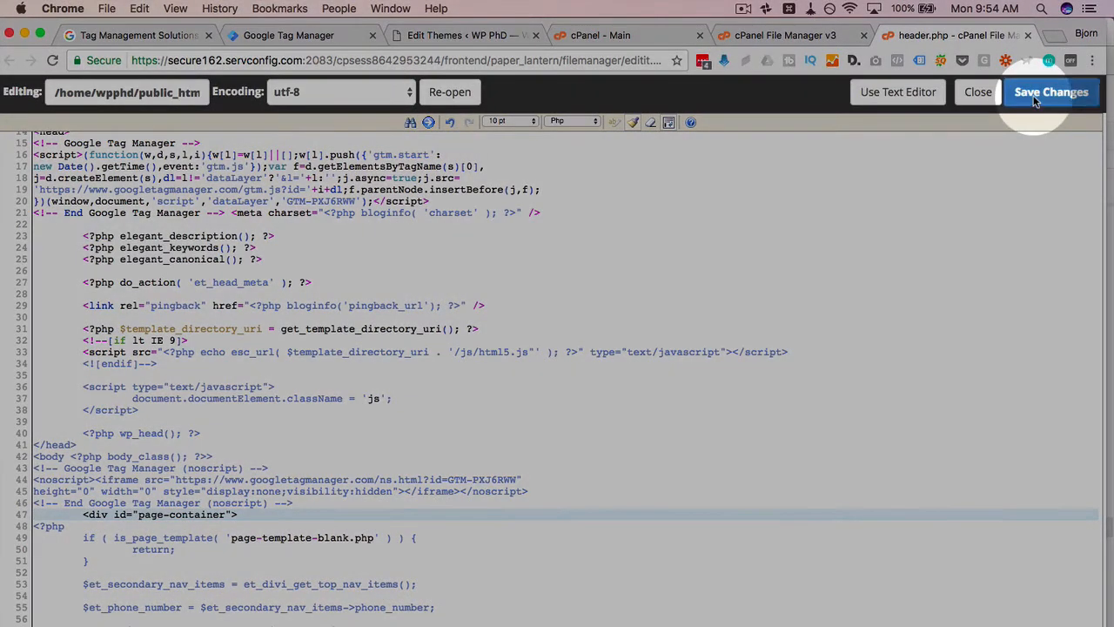
pyautogui.click(287, 35)
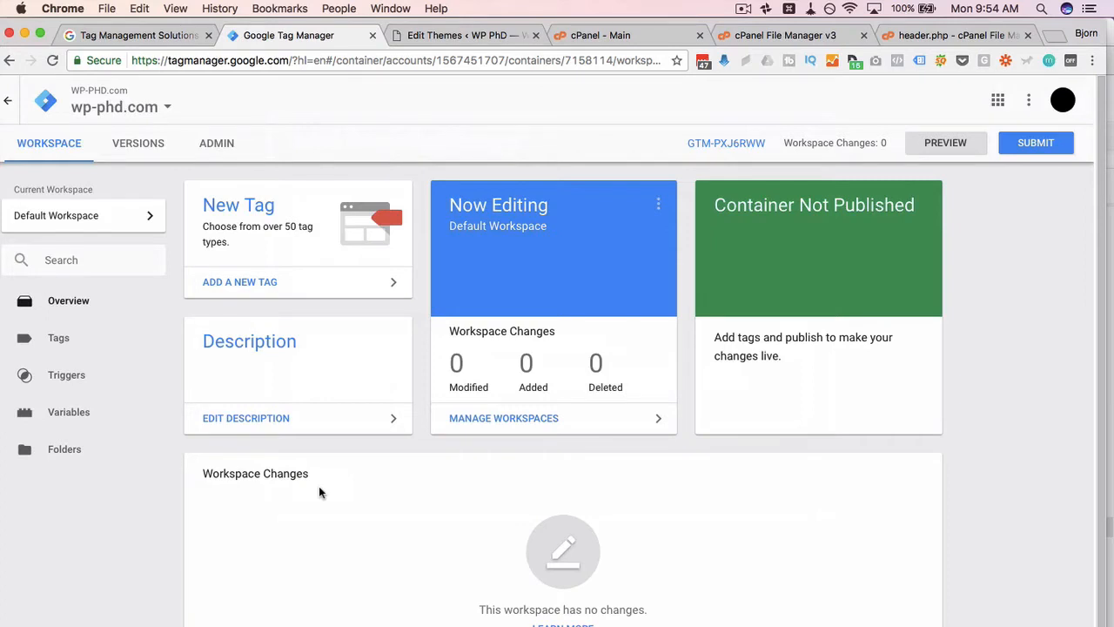
pyautogui.moveTo(178, 341)
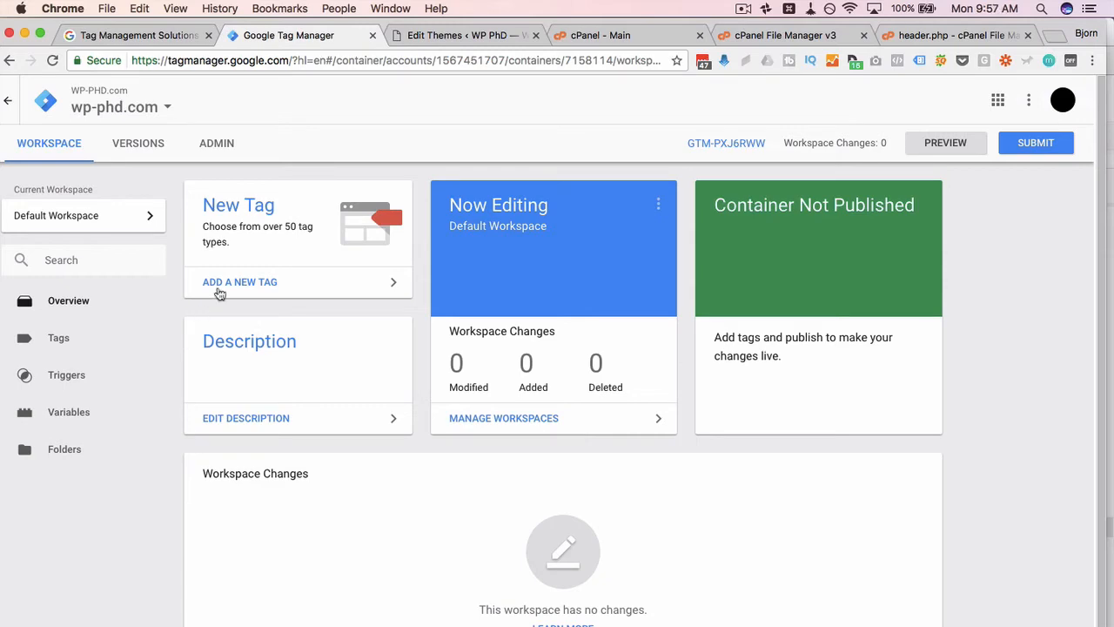
# Begin a new untitled tag and browse the Choose tag type list without selecting one.
pyautogui.click(240, 282)
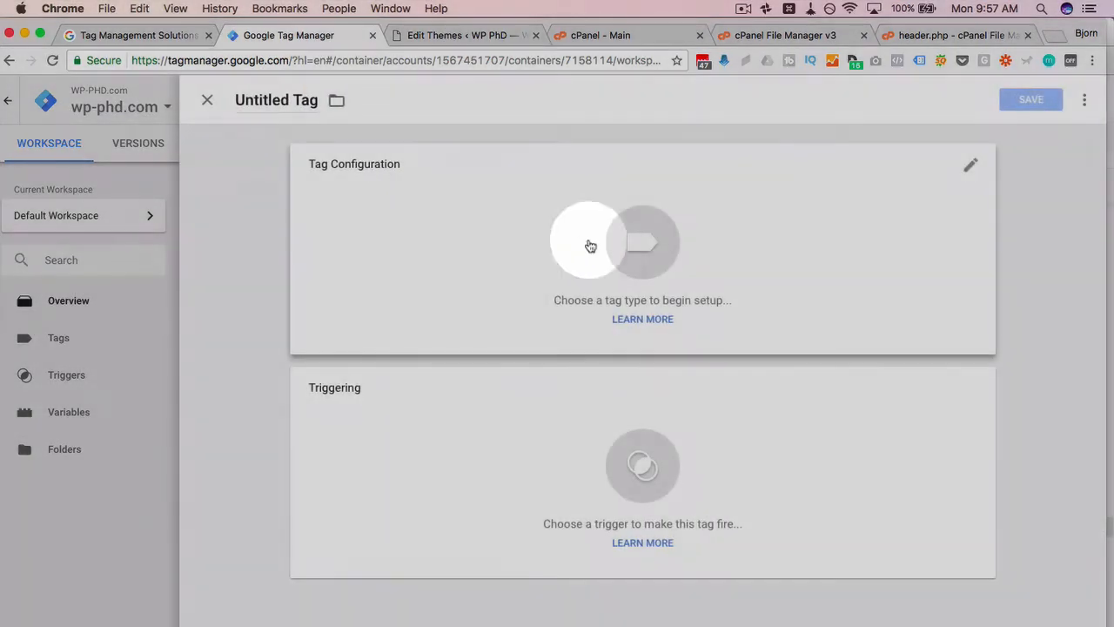
pyautogui.click(590, 247)
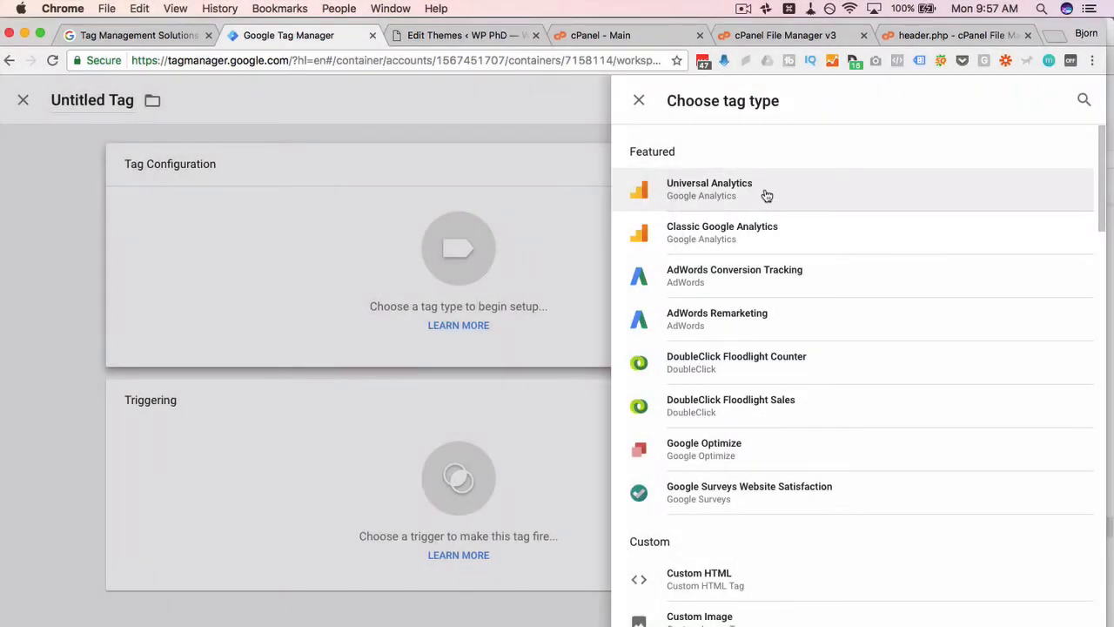
pyautogui.moveTo(800, 202)
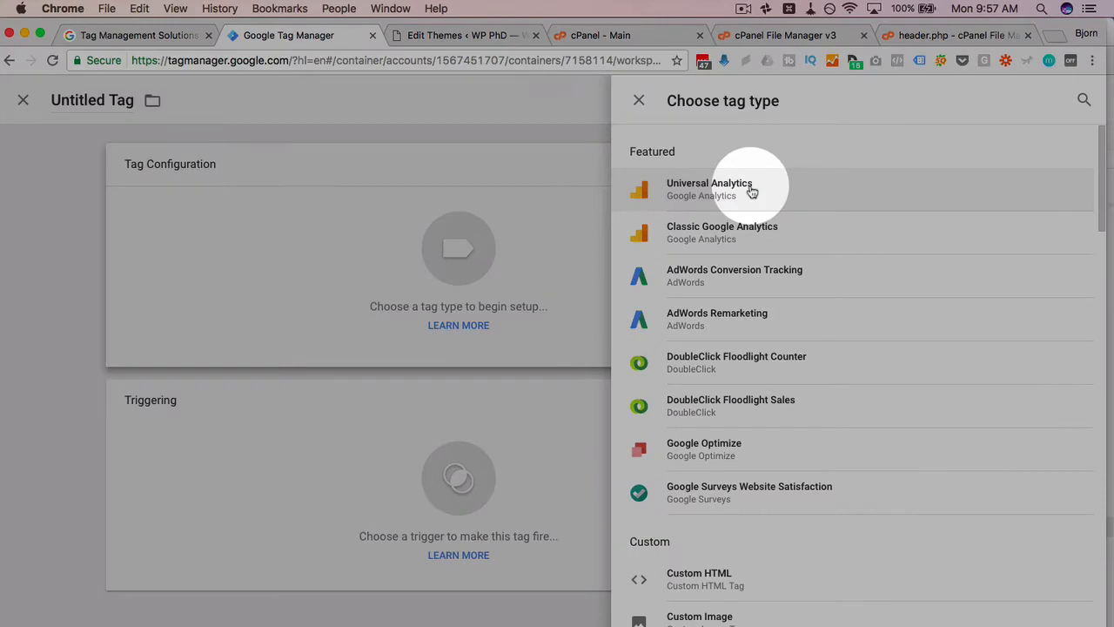
pyautogui.moveTo(861, 277)
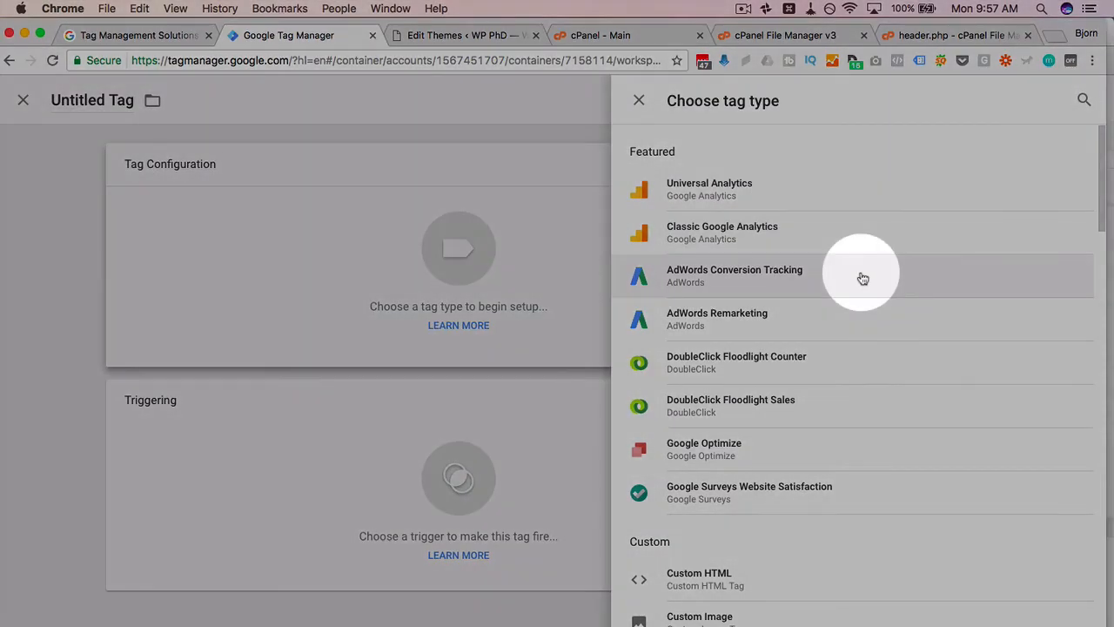
pyautogui.moveTo(754, 318)
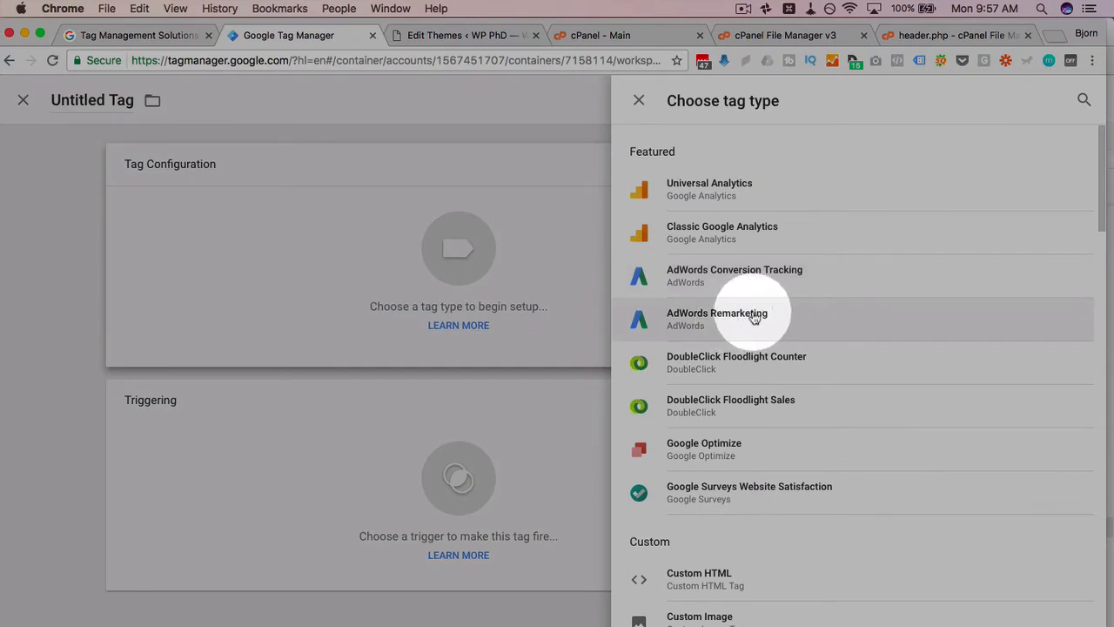
pyautogui.scroll(-3)
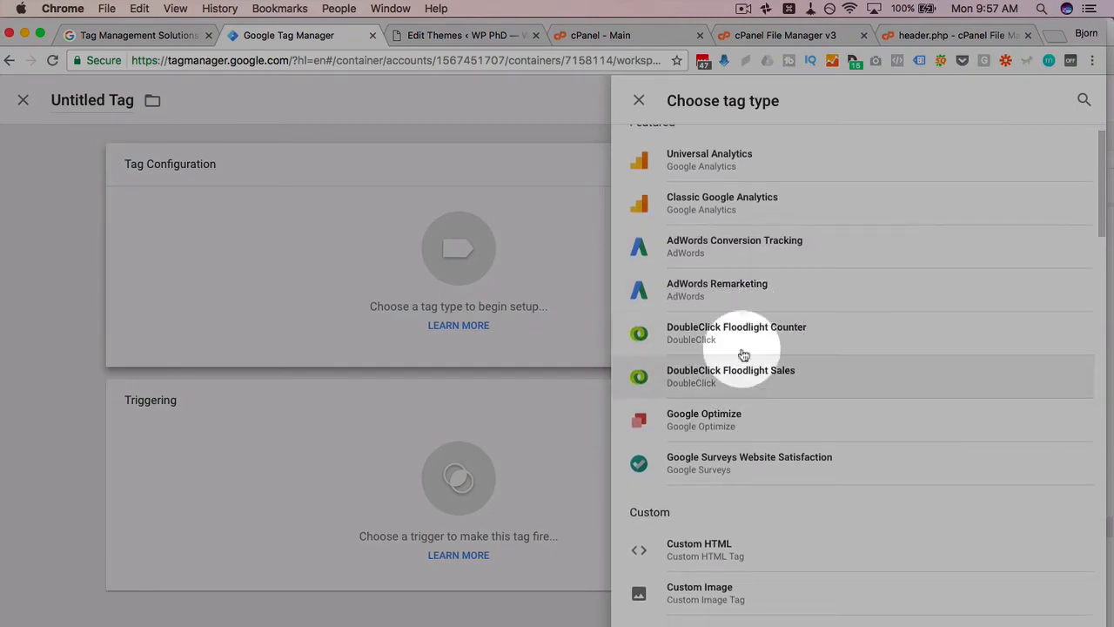
pyautogui.scroll(-3)
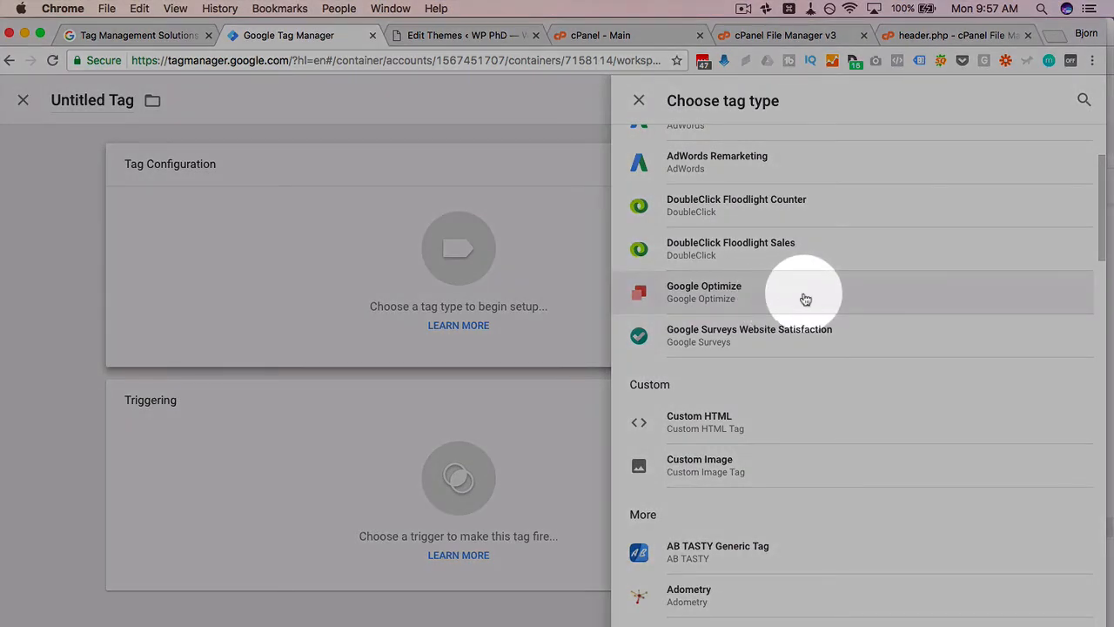
pyautogui.scroll(-3)
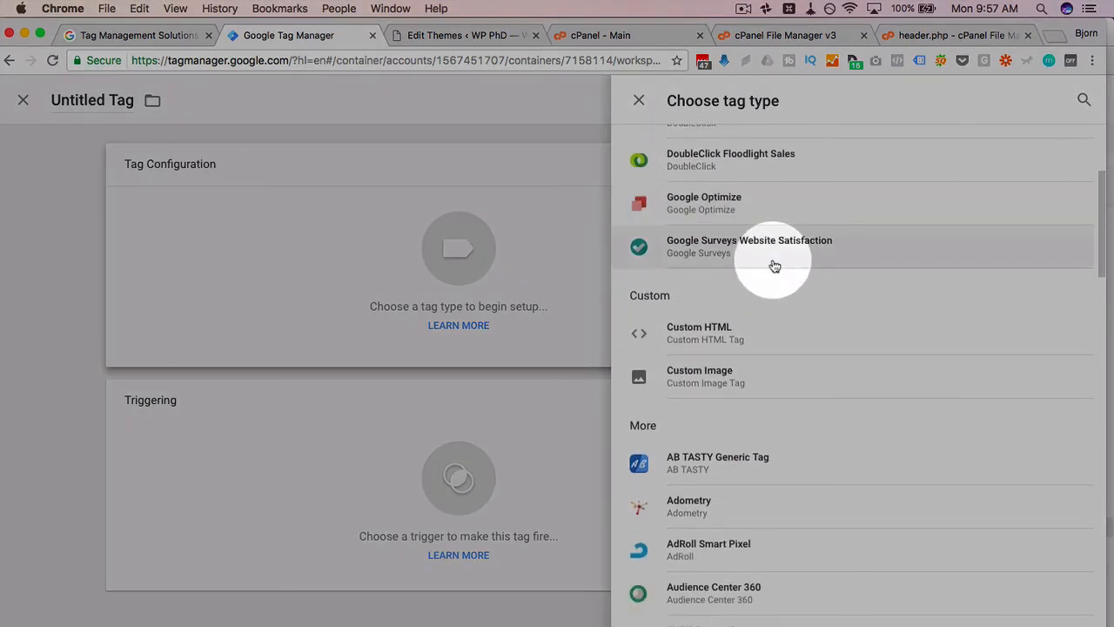
pyautogui.scroll(-3)
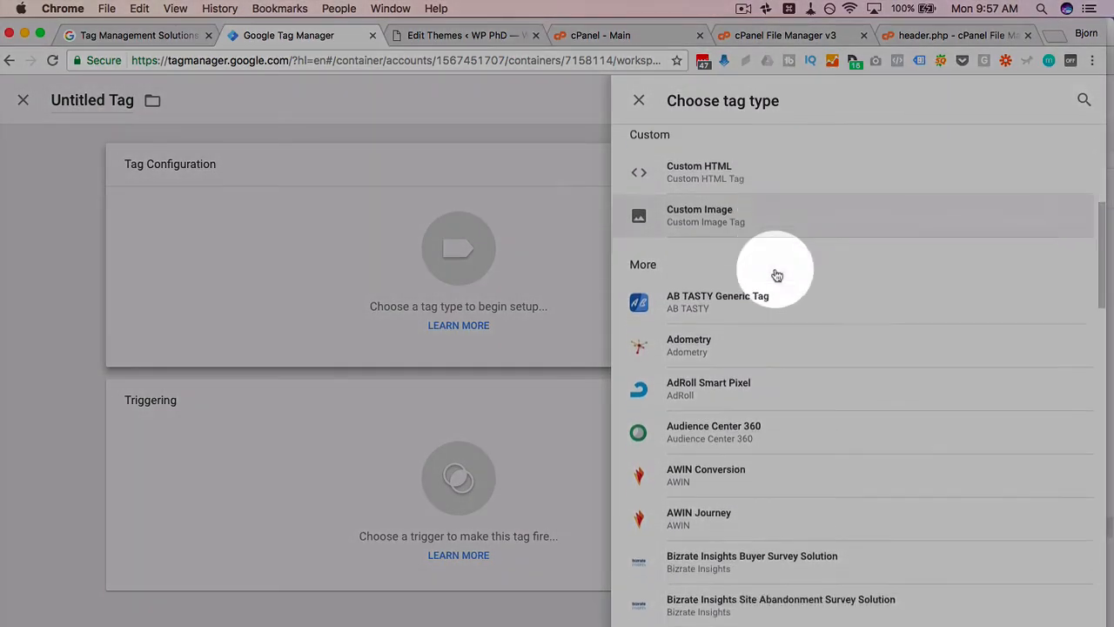
pyautogui.scroll(-3)
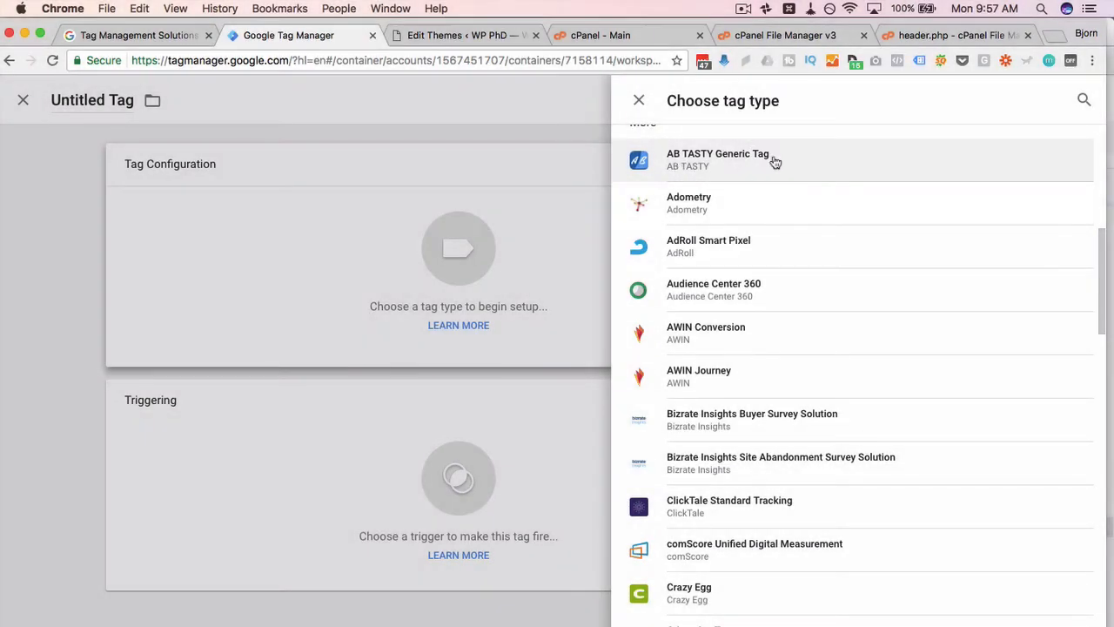
pyautogui.moveTo(696, 211)
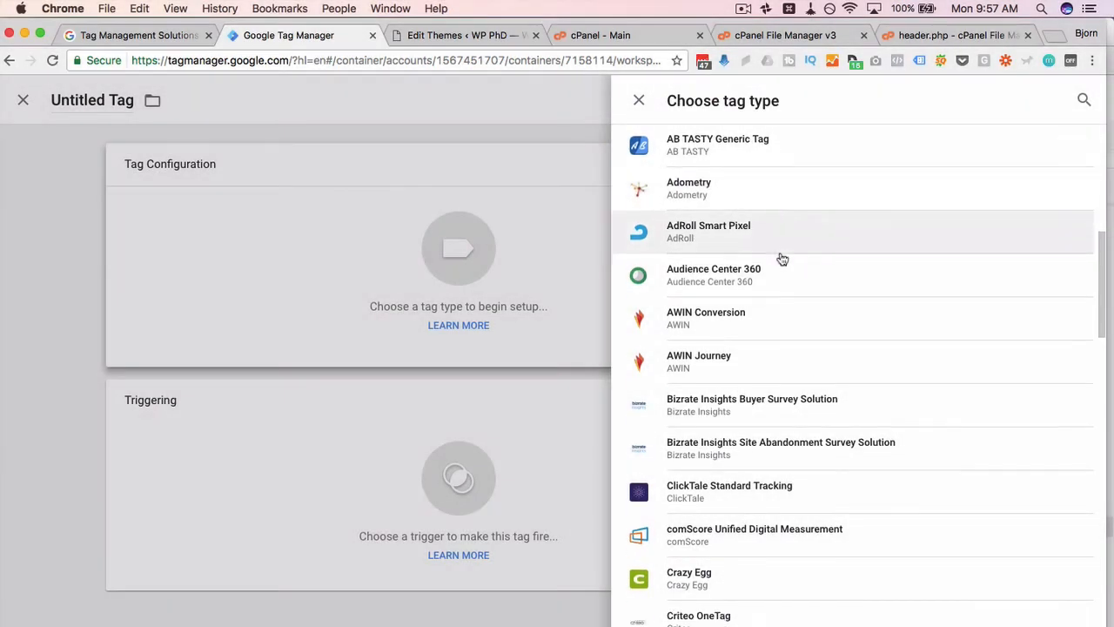
pyautogui.scroll(-3)
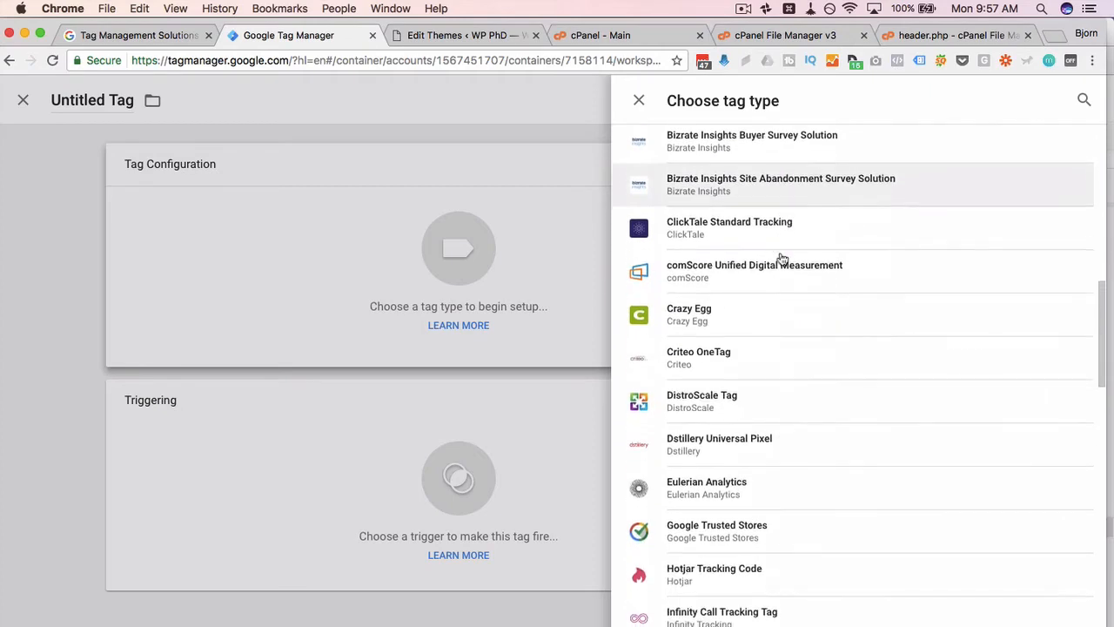
pyautogui.scroll(-3)
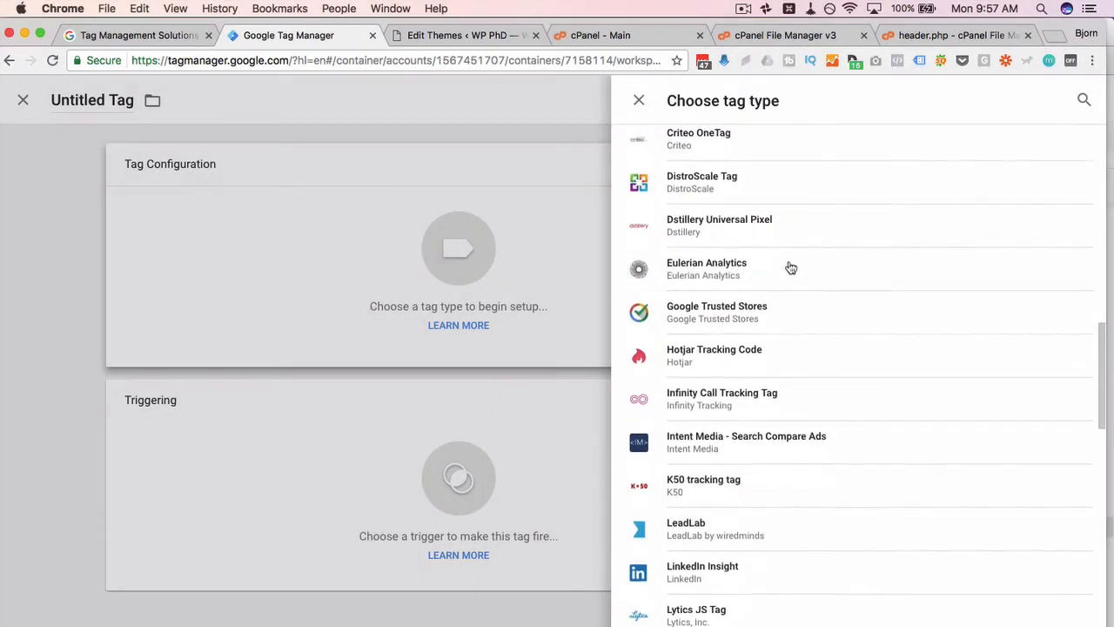
pyautogui.scroll(-3)
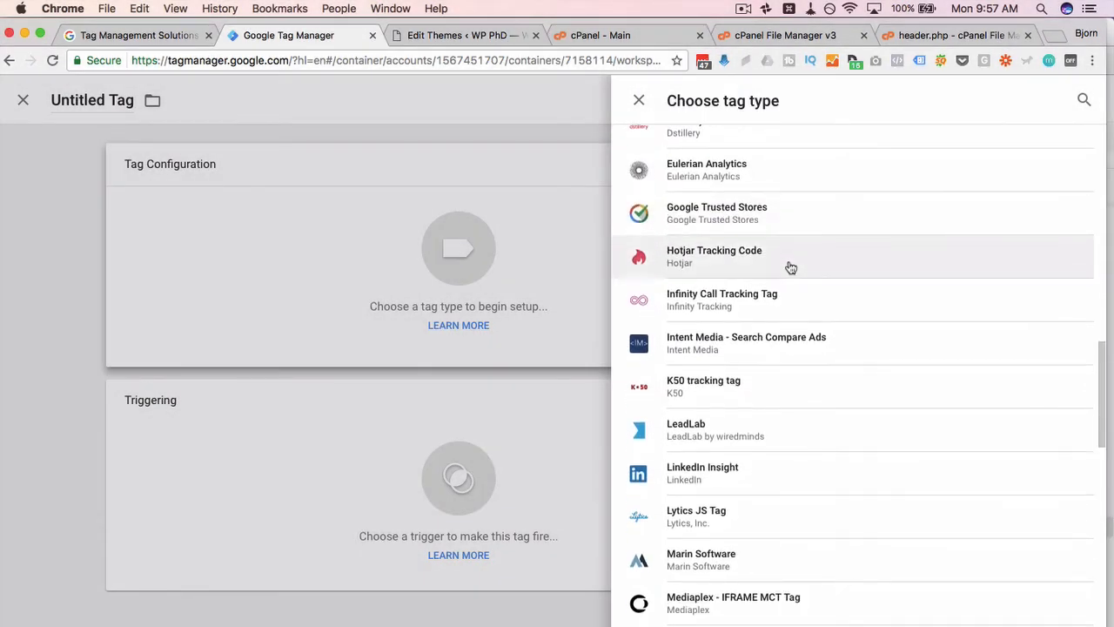
pyautogui.scroll(-3)
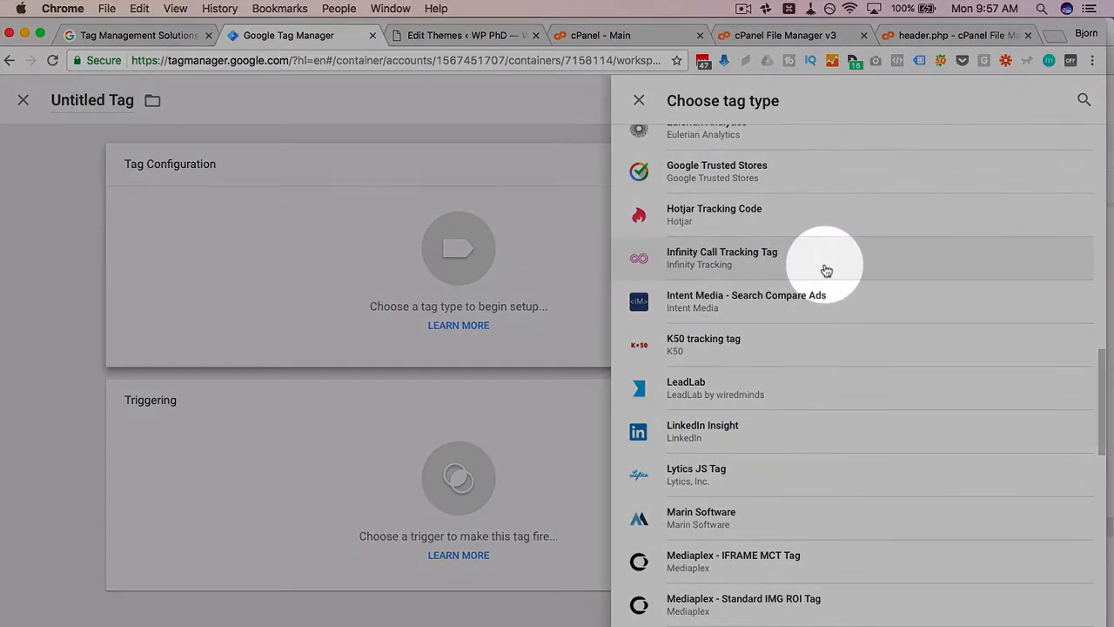
pyautogui.scroll(-3)
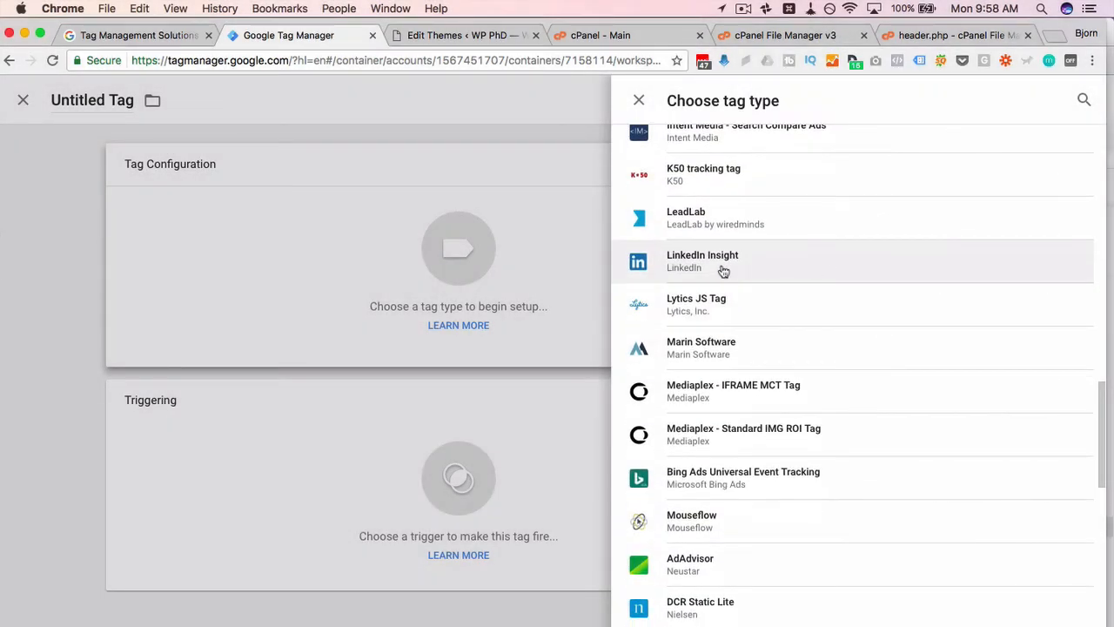
pyautogui.scroll(-3)
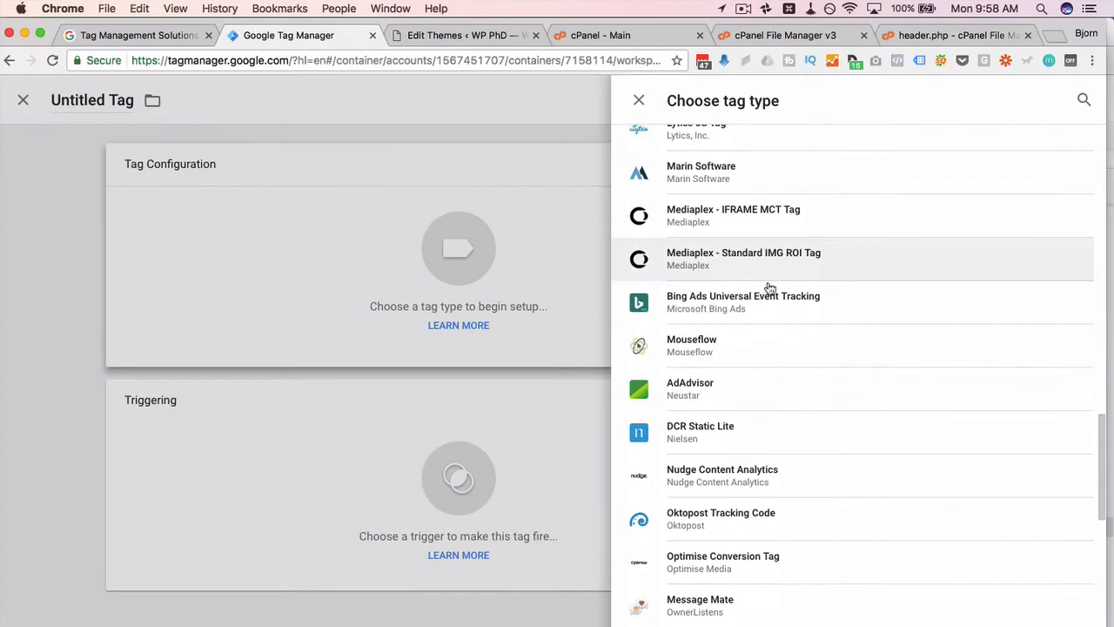
pyautogui.scroll(-3)
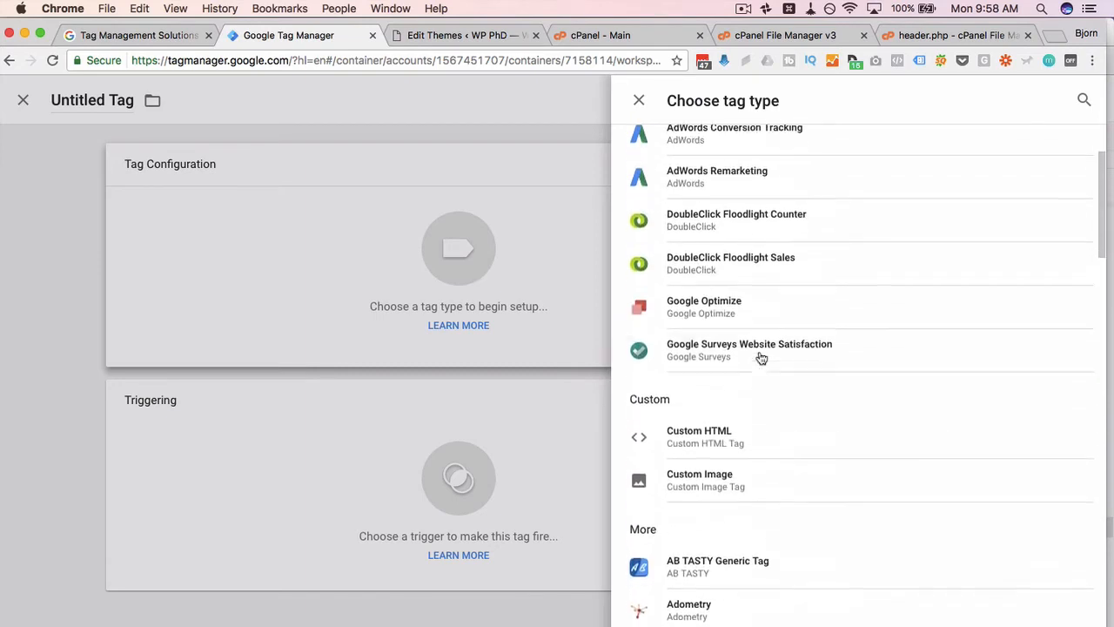
pyautogui.scroll(-3)
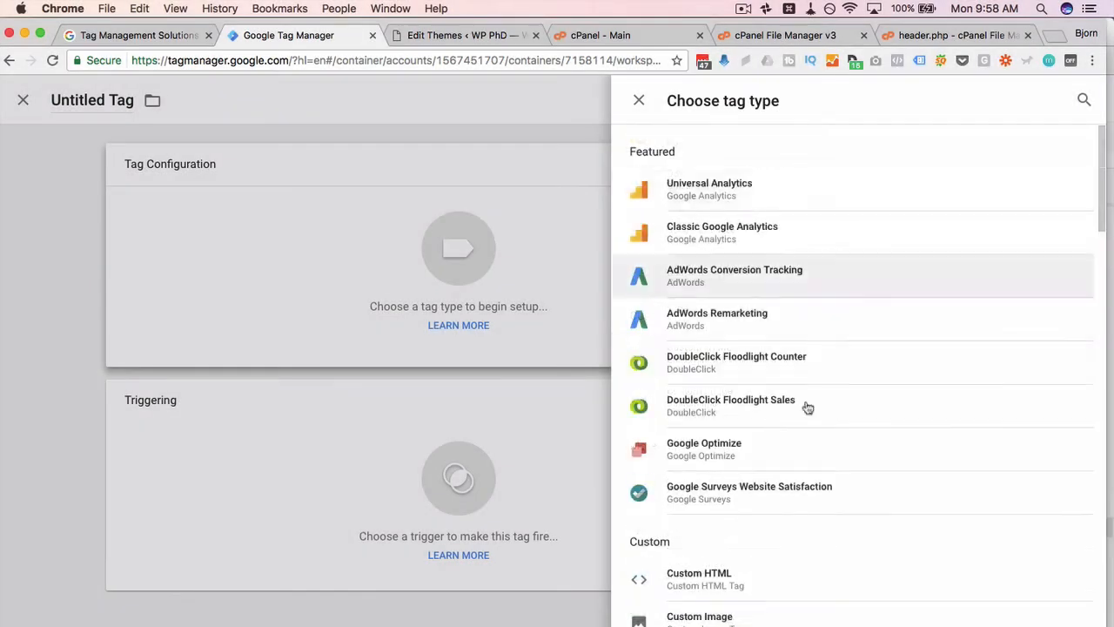
pyautogui.moveTo(795, 460)
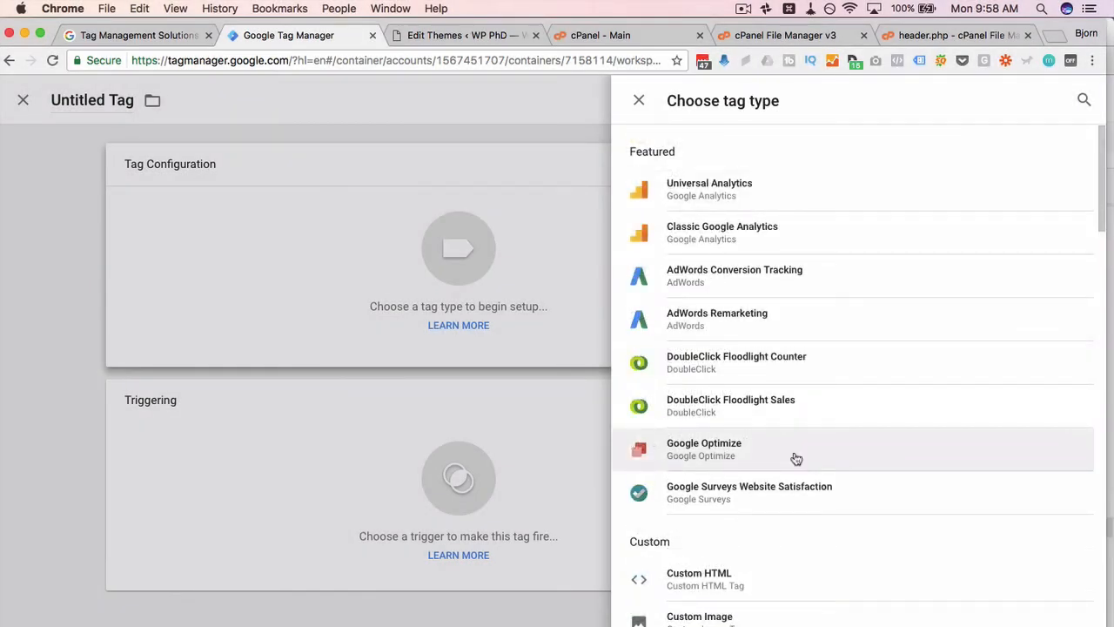